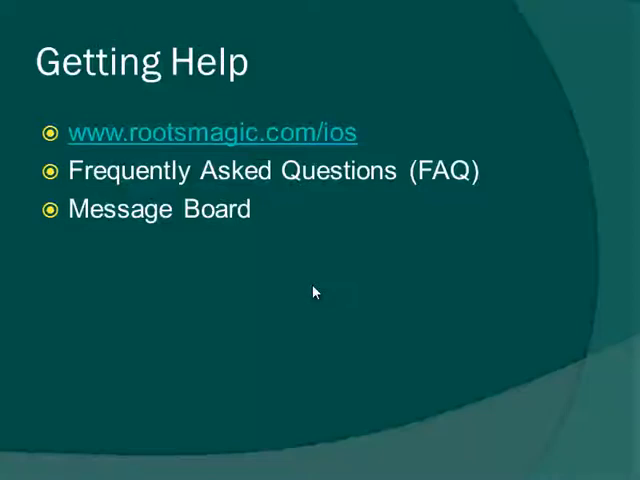
left_click(216, 132)
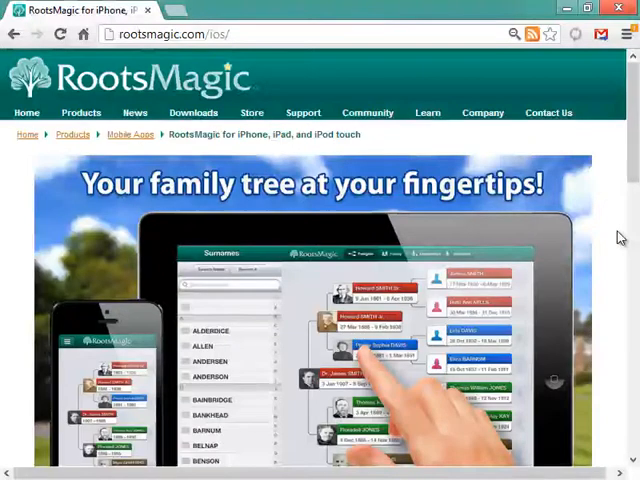
Scroll the iOS page and go to the app's Support and Help page.
scroll("down", 3)
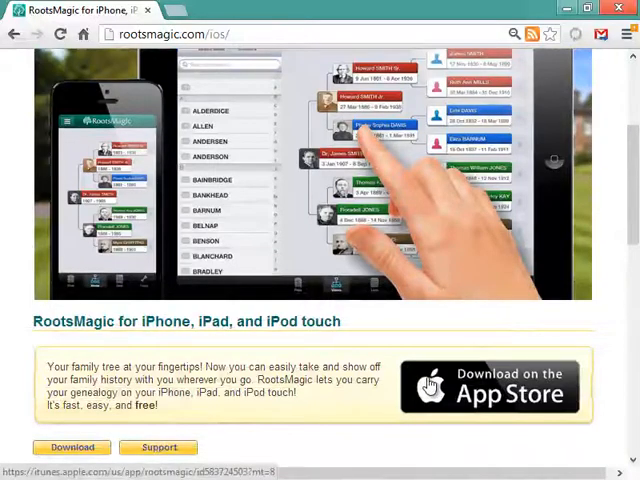
scroll("down", 3)
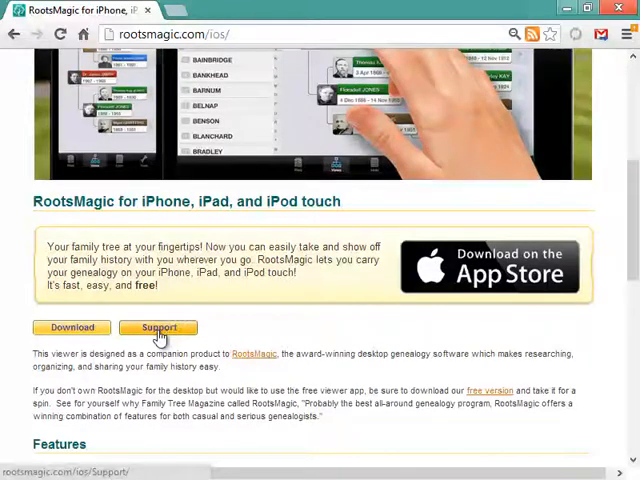
left_click(156, 328)
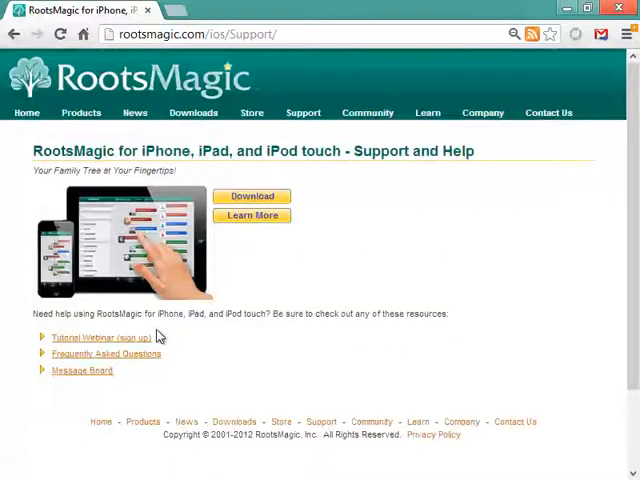
mouse_move(56, 354)
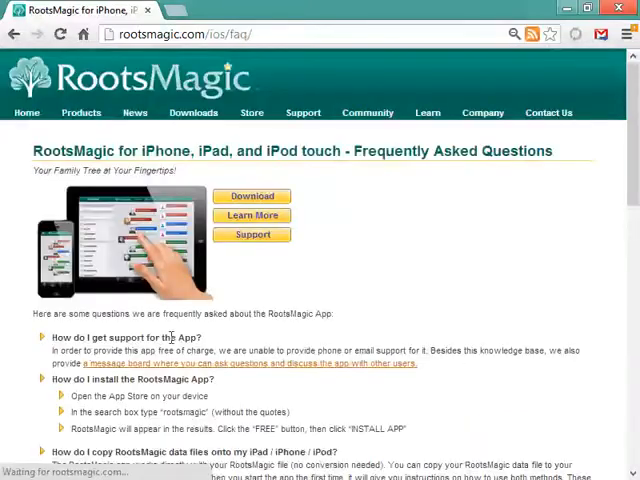
Read through the Frequently Asked Questions down to the final questions.
scroll("down", 3)
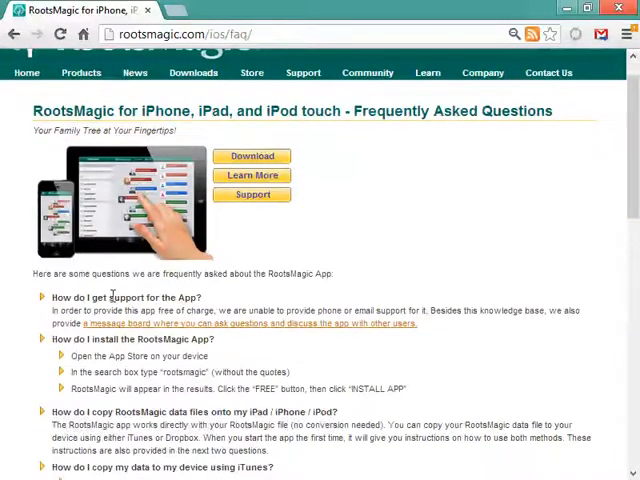
scroll("down", 3)
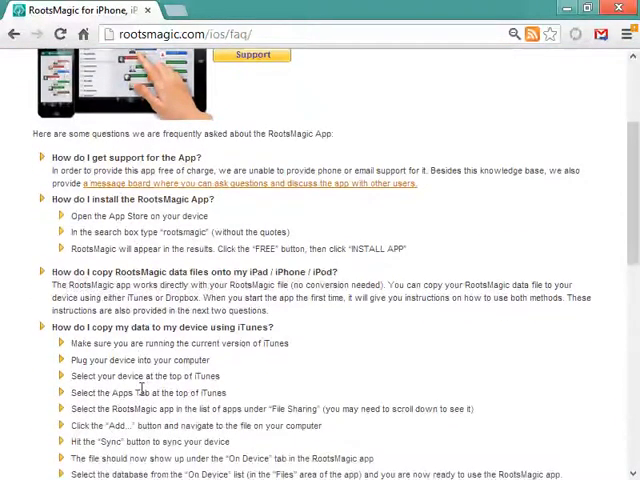
scroll("down", 3)
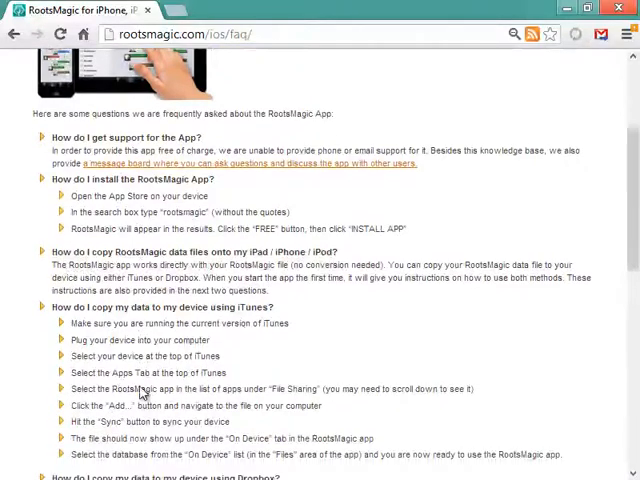
scroll("down", 3)
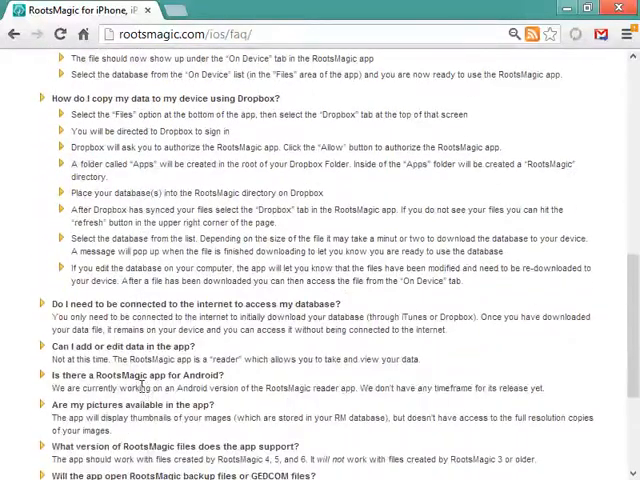
scroll("down", 3)
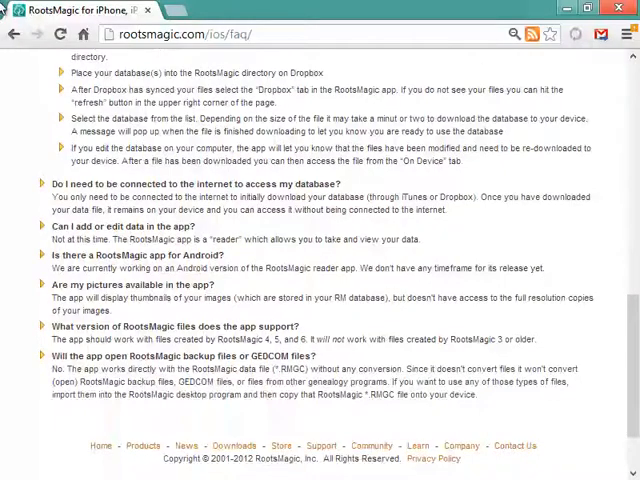
mouse_move(30, 36)
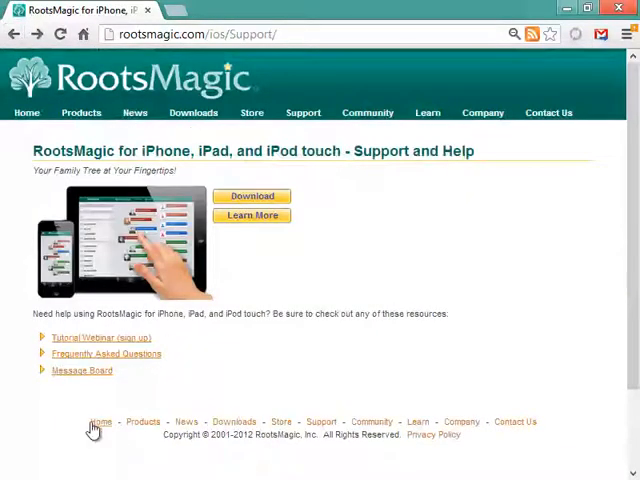
mouse_move(68, 380)
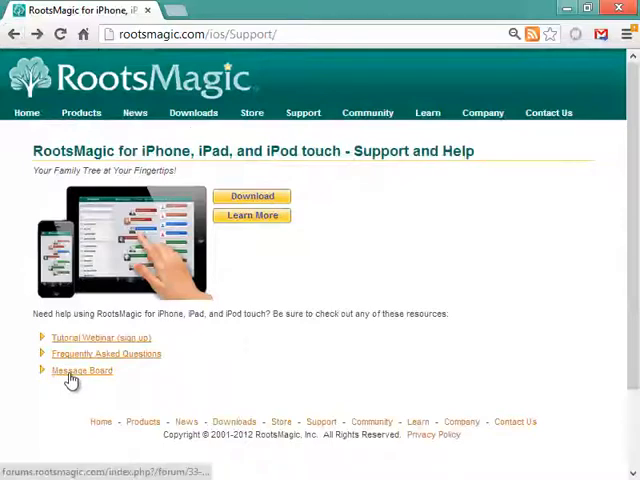
Browse the iPad / iPhone / iPod forum topic list, then go back to Support and Help.
left_click(76, 372)
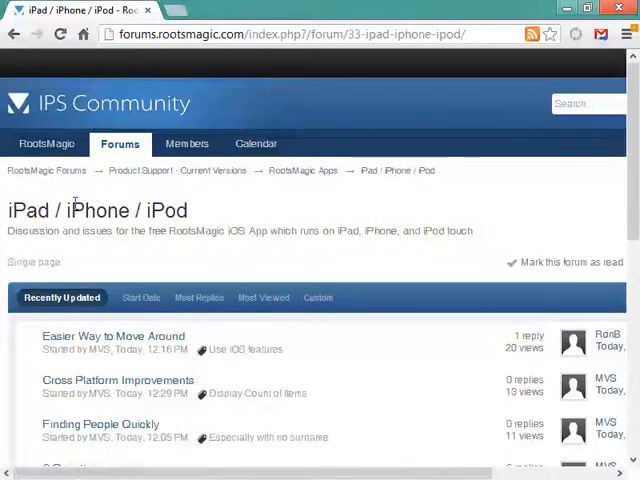
scroll("down", 3)
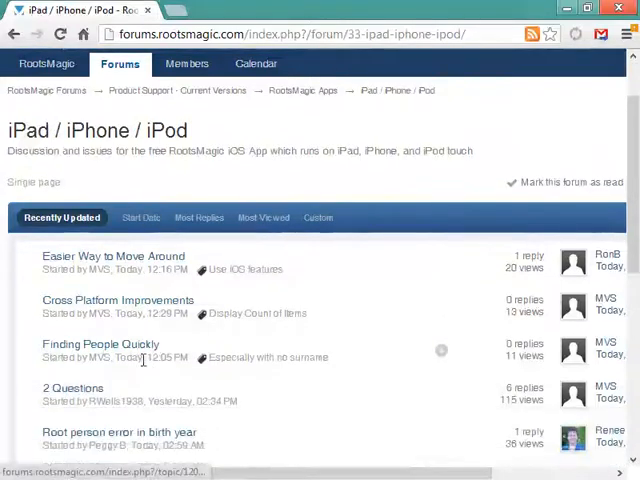
scroll("down", 3)
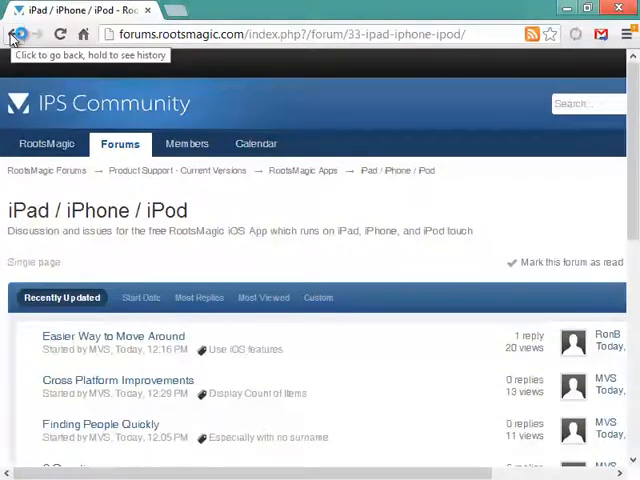
left_click(14, 36)
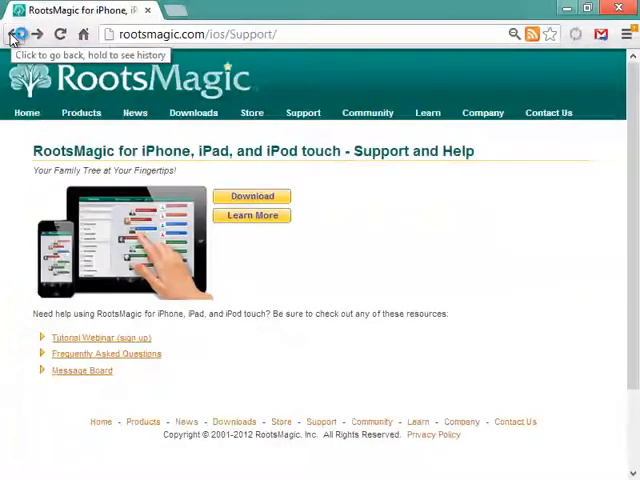
mouse_move(312, 184)
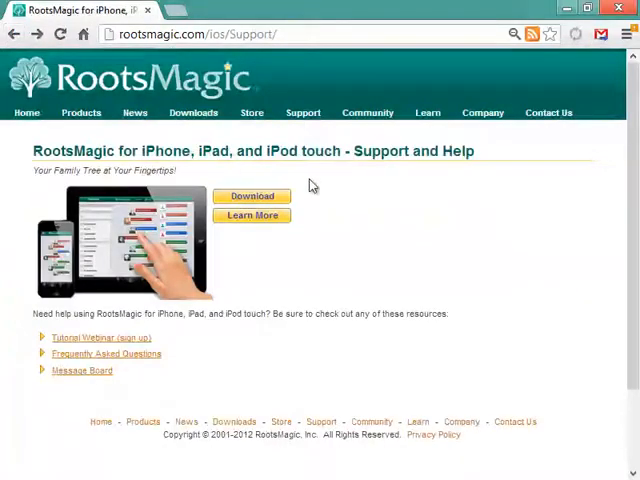
mouse_move(388, 222)
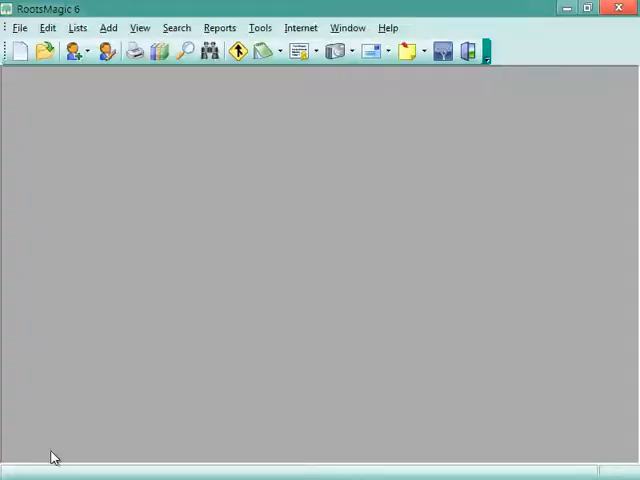
mouse_move(258, 188)
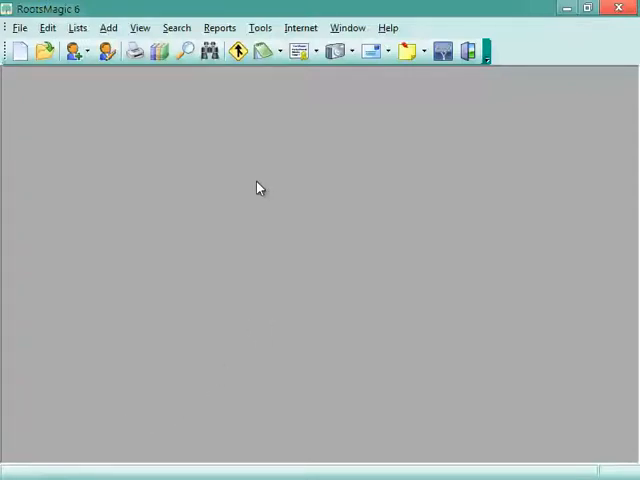
mouse_move(128, 122)
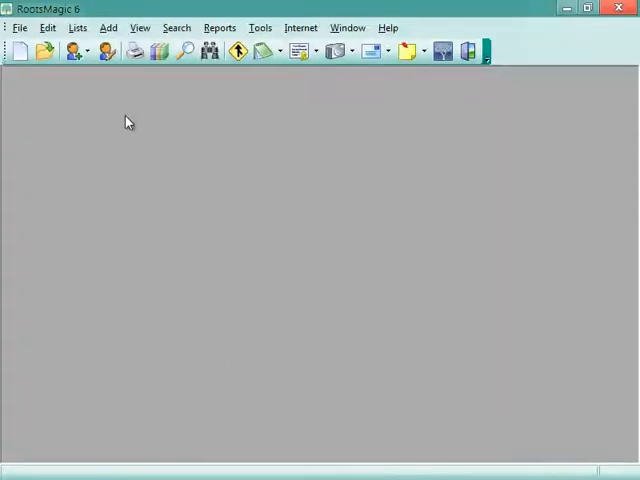
mouse_move(16, 48)
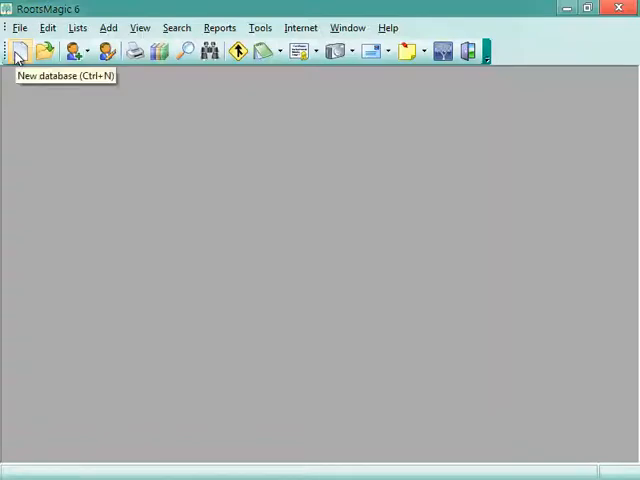
Create a new database named 'My Converted Data' set to import from another program.
left_click(16, 50)
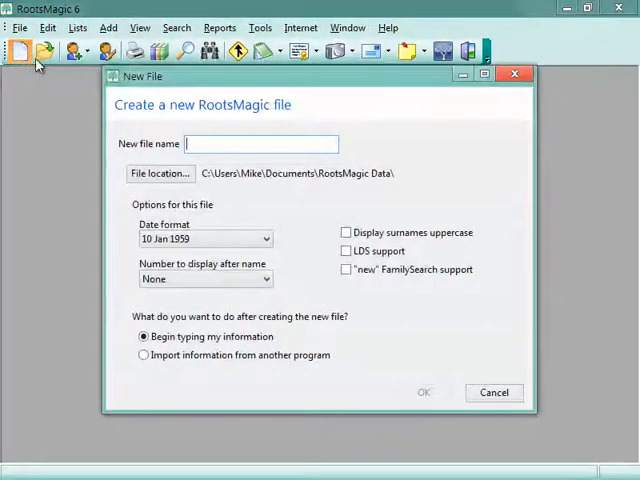
mouse_move(176, 144)
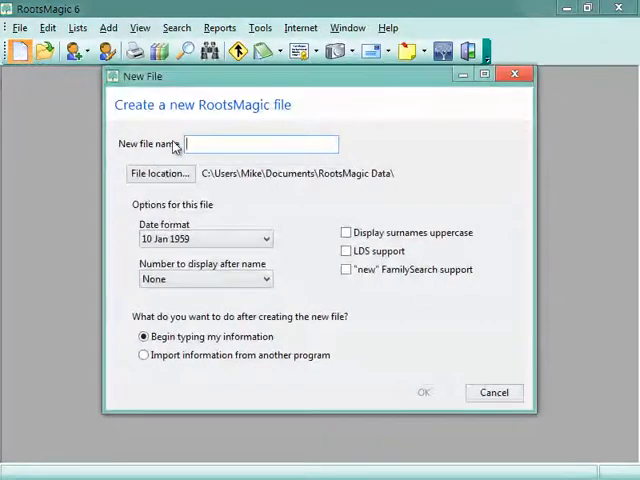
type("My")
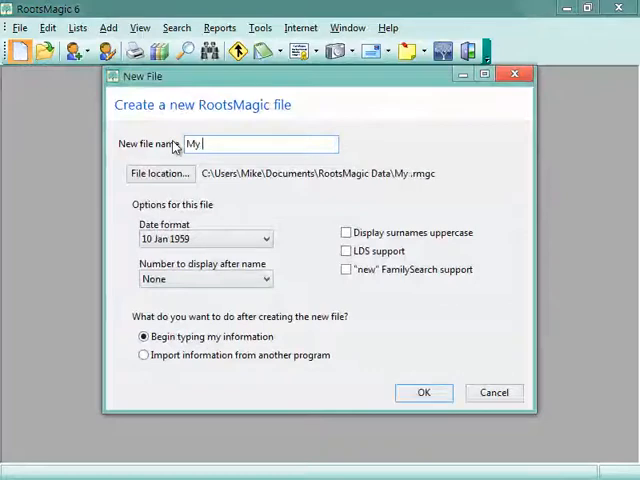
type("Converted")
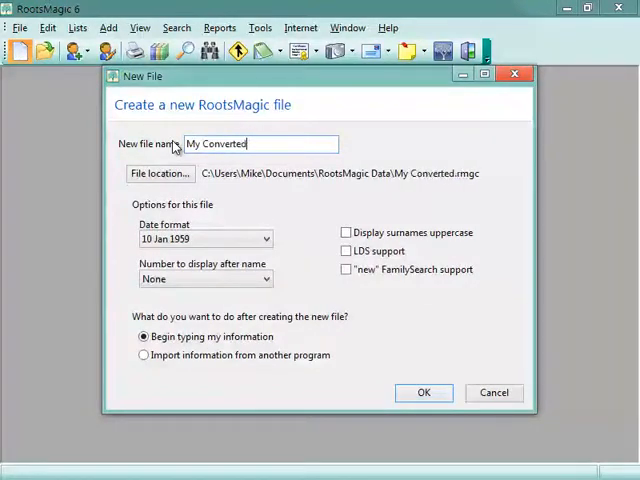
type("Data")
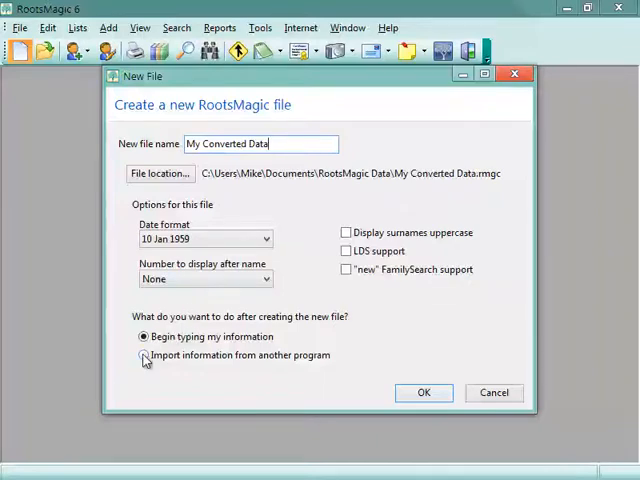
left_click(144, 356)
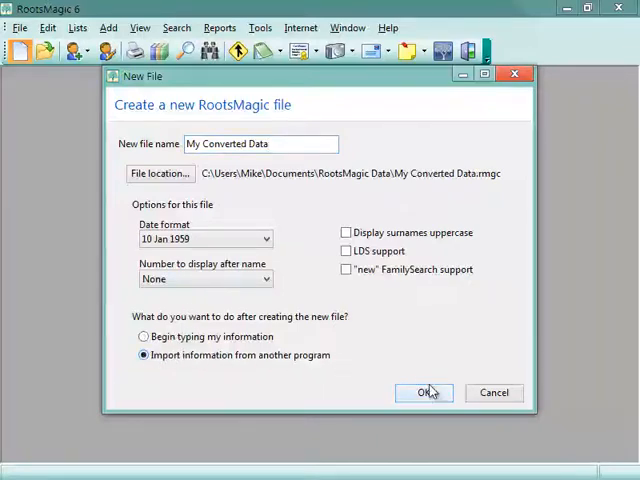
Confirm the new file, choose PAF as the source program and browse for a .paf file.
left_click(422, 392)
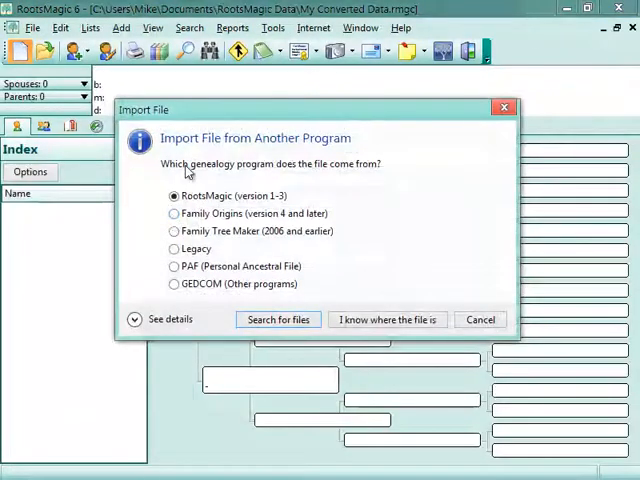
mouse_move(214, 240)
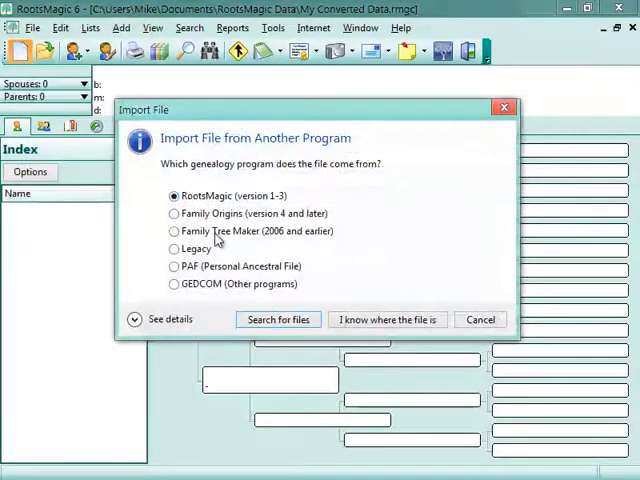
left_click(172, 266)
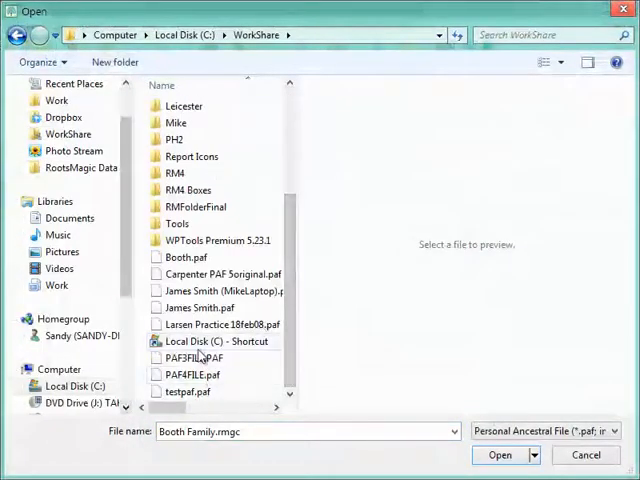
left_click(504, 456)
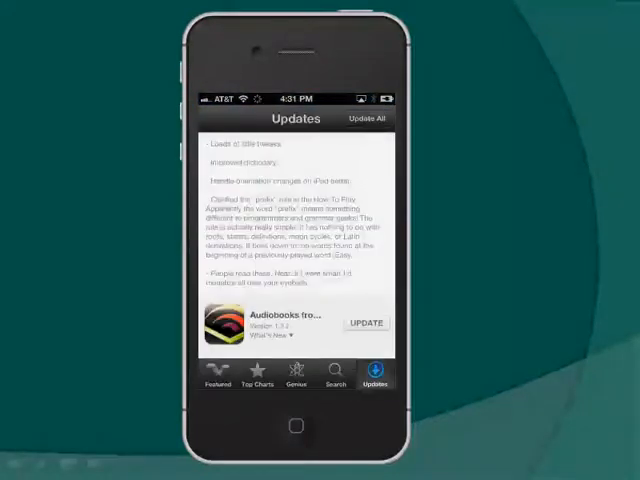
Search the iPhone App Store for rootsmagic and install the RootsMagic app.
left_click(336, 378)
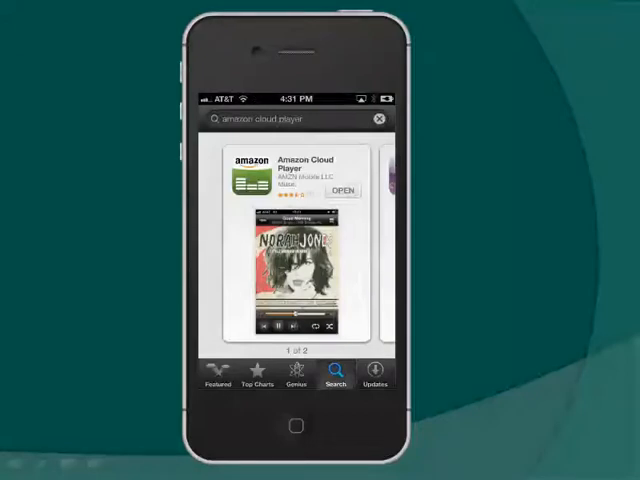
left_click(290, 118)
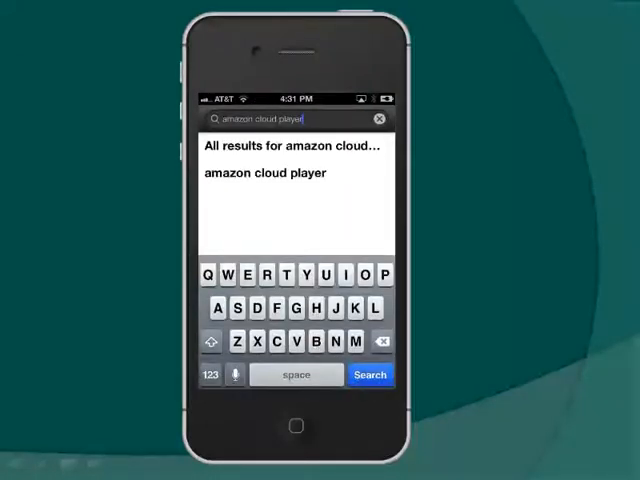
left_click(380, 118)
type("rootsmagic")
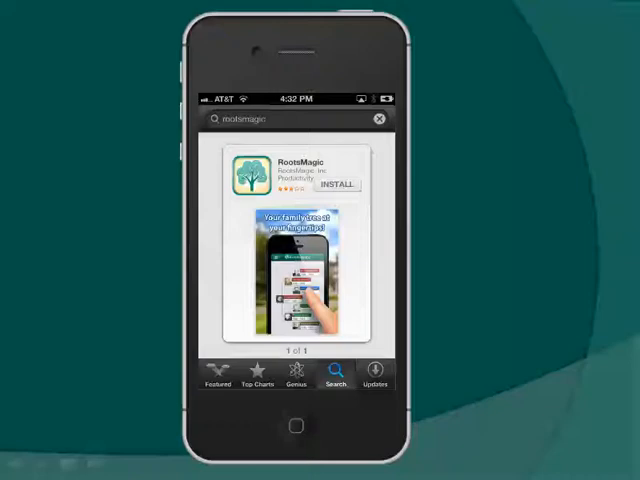
left_click(336, 184)
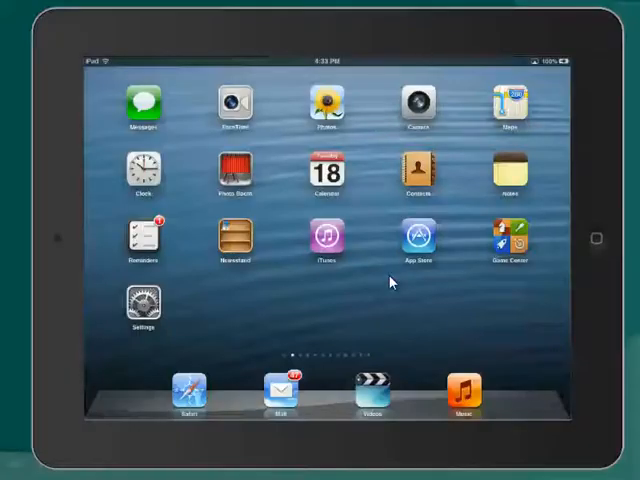
mouse_move(378, 318)
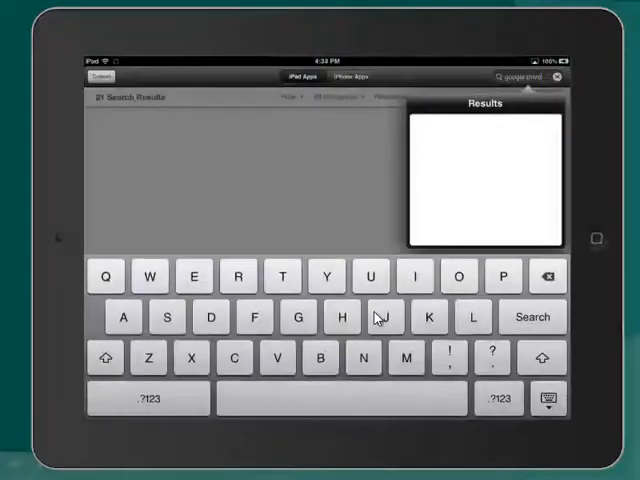
Search the iPad App Store for 'root' to find RootsMagic.
left_click(534, 316)
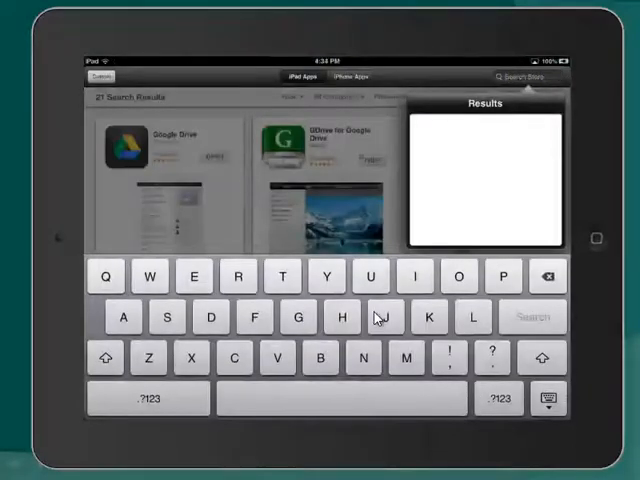
type("root")
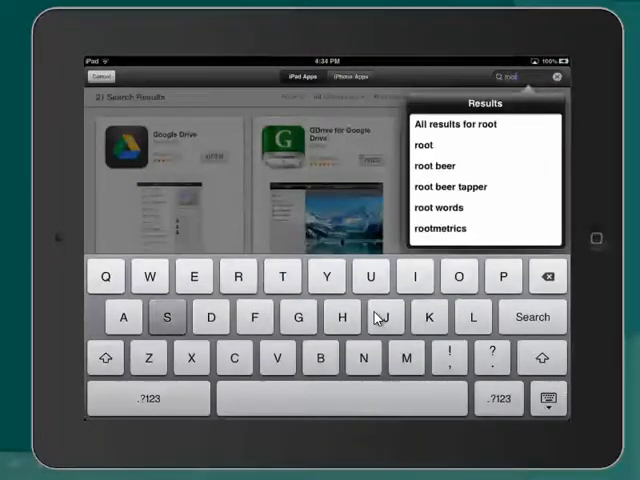
left_click(168, 316)
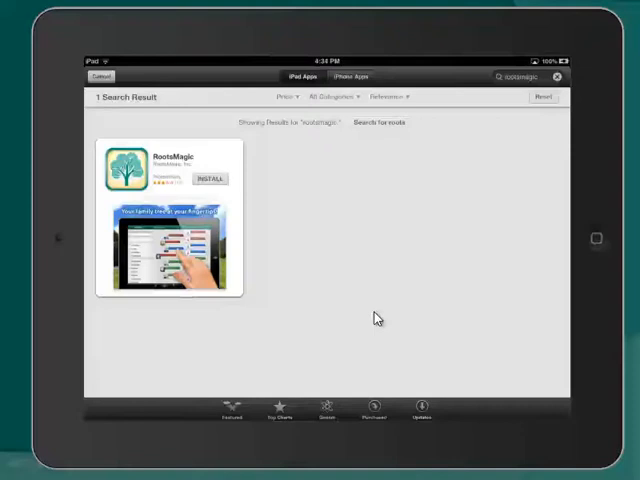
Install RootsMagic on the iPad and launch the newly installed app.
left_click(210, 180)
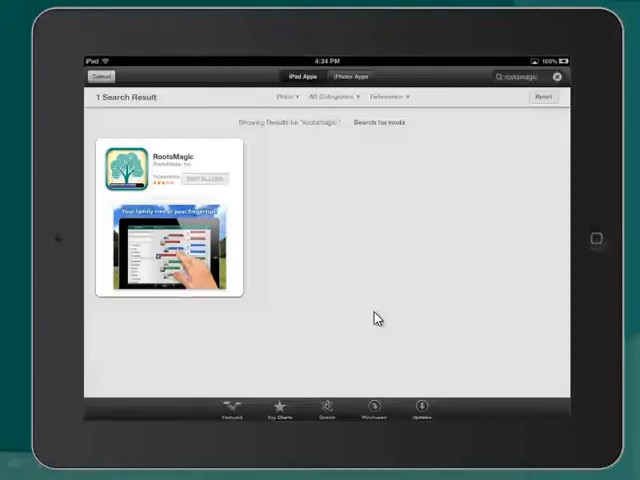
left_click(216, 180)
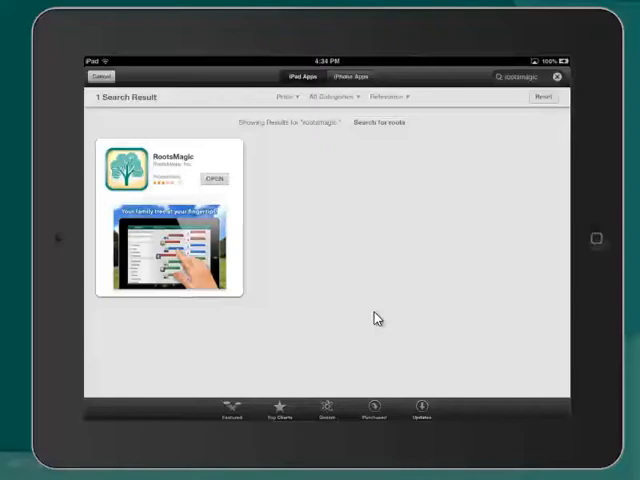
left_click(216, 178)
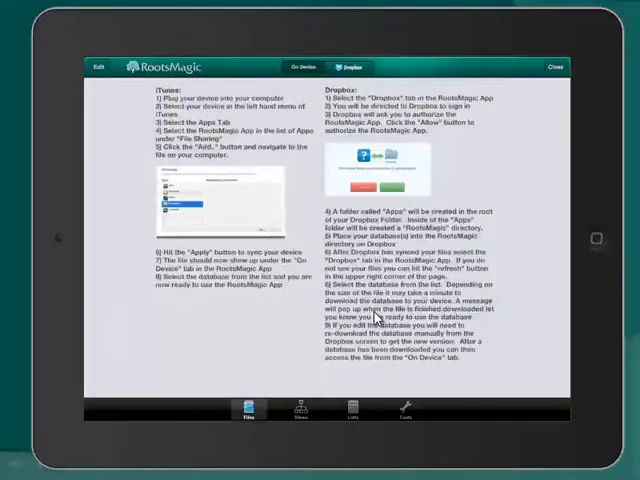
mouse_move(452, 446)
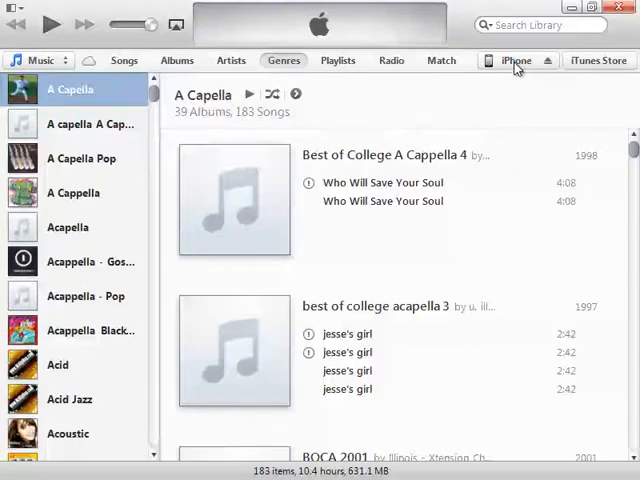
mouse_move(500, 82)
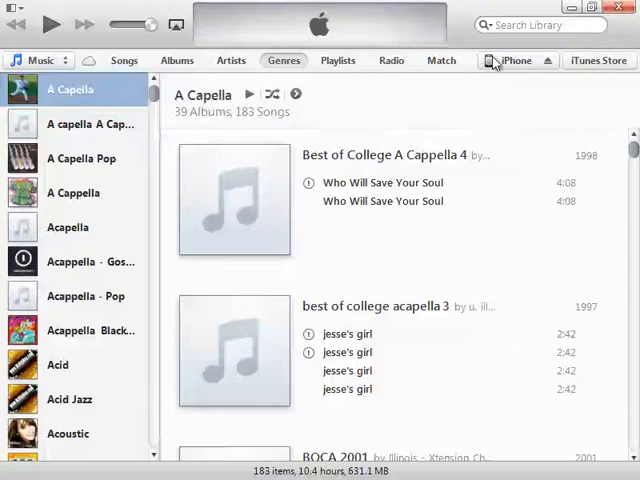
mouse_move(534, 66)
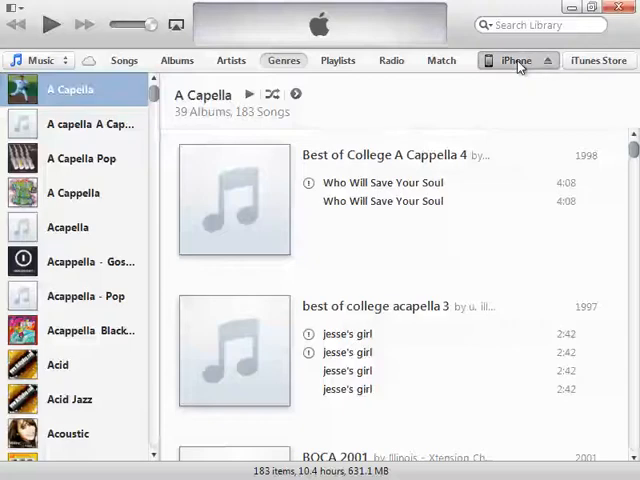
mouse_move(444, 136)
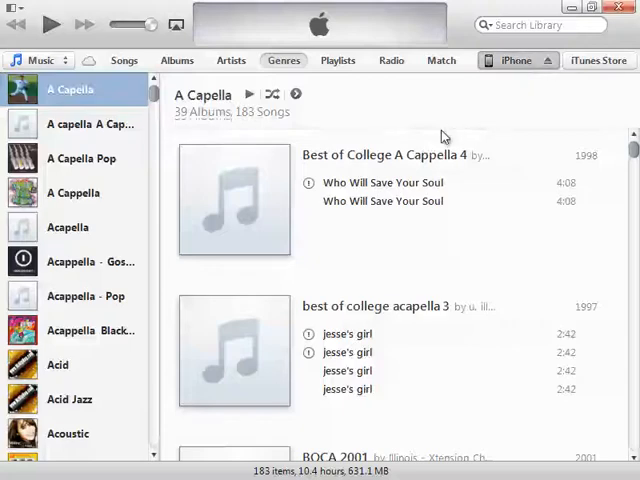
Select the connected iPhone, view its Summary, then go to its Apps list.
left_click(500, 60)
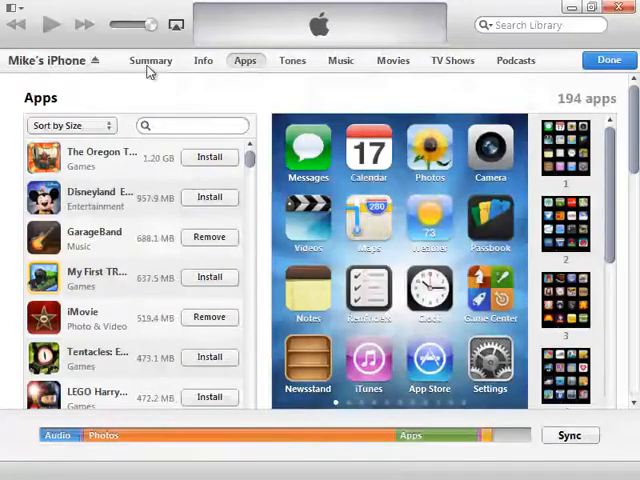
left_click(152, 60)
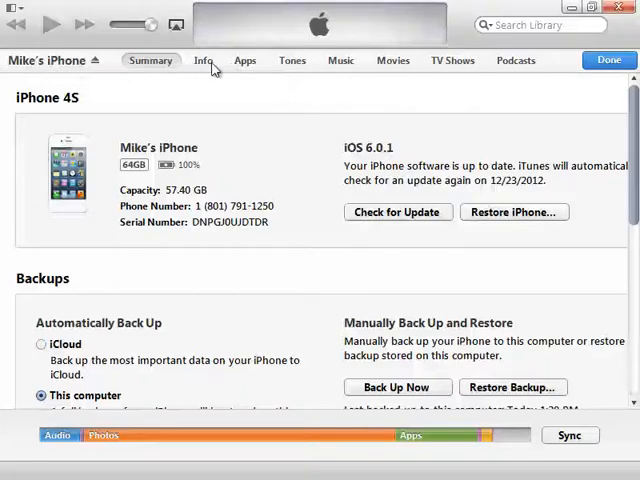
mouse_move(256, 68)
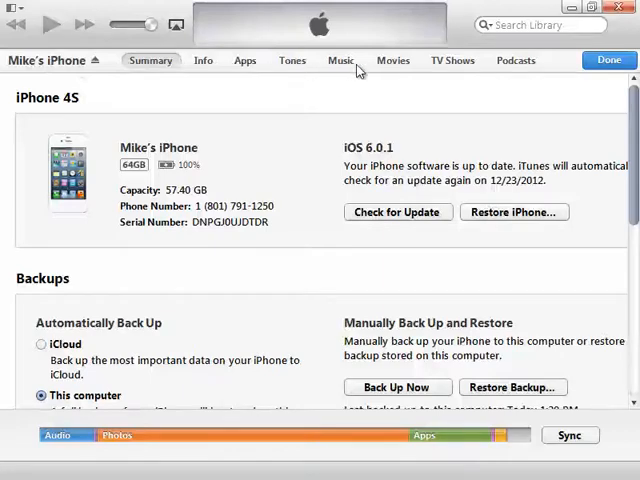
mouse_move(224, 72)
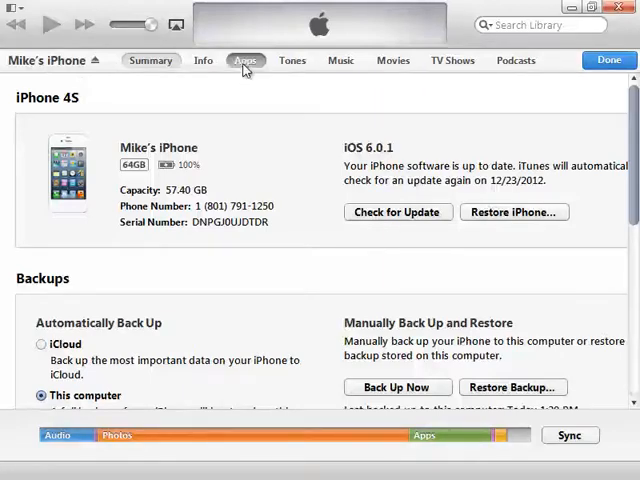
left_click(244, 60)
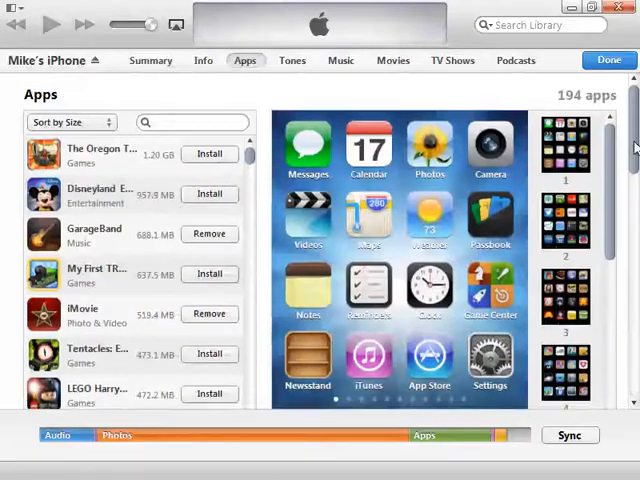
Scroll to File Sharing and select RootsMagic to show its empty shared documents.
scroll("down", 3)
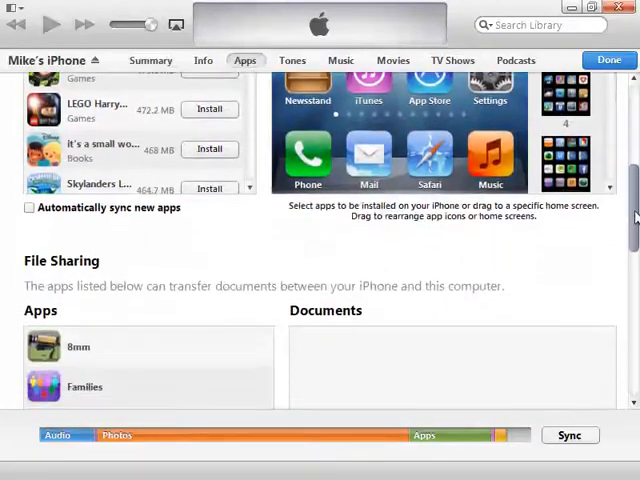
scroll("down", 3)
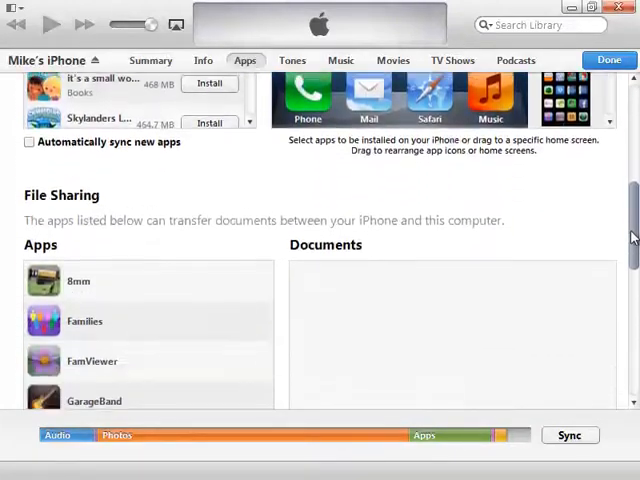
scroll("down", 3)
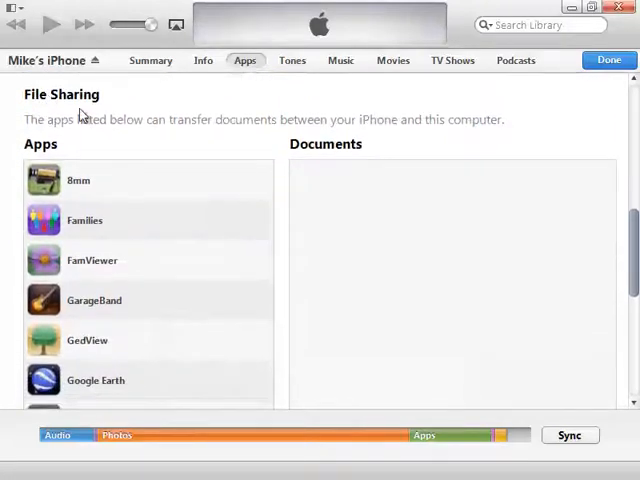
mouse_move(42, 126)
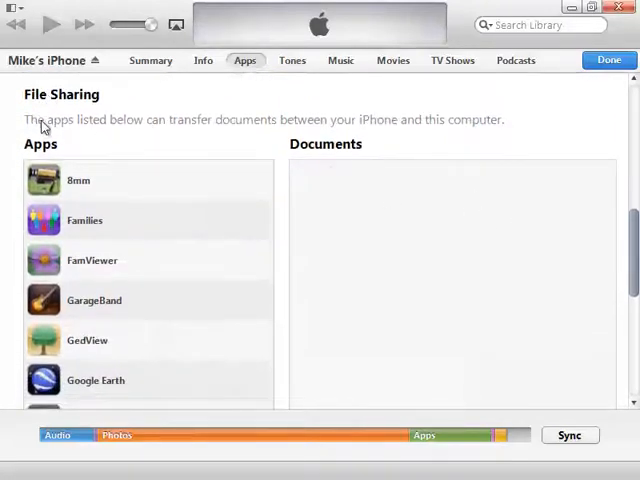
mouse_move(148, 132)
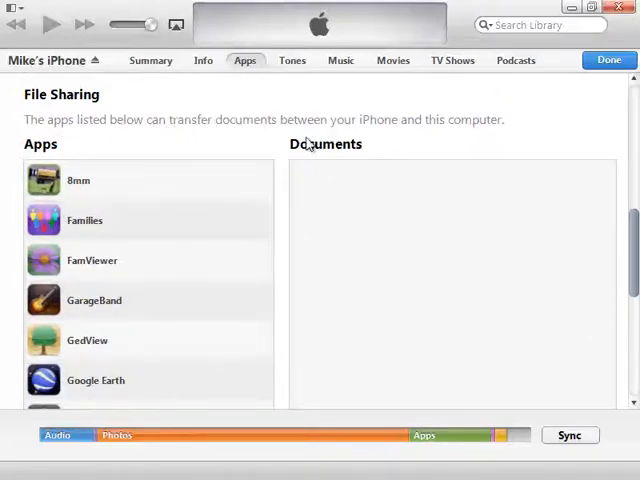
scroll("down", 3)
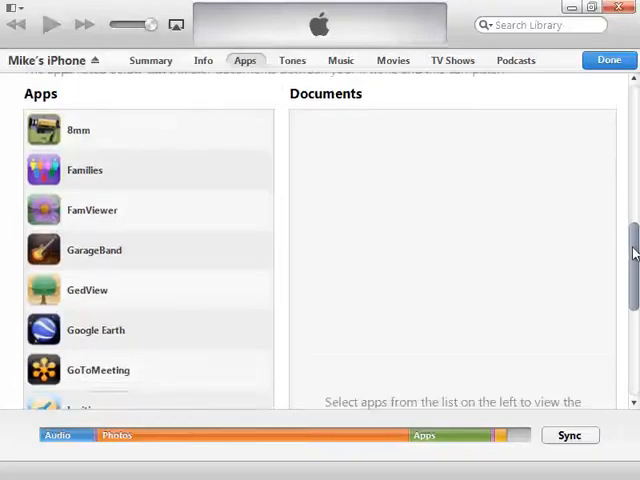
scroll("down", 3)
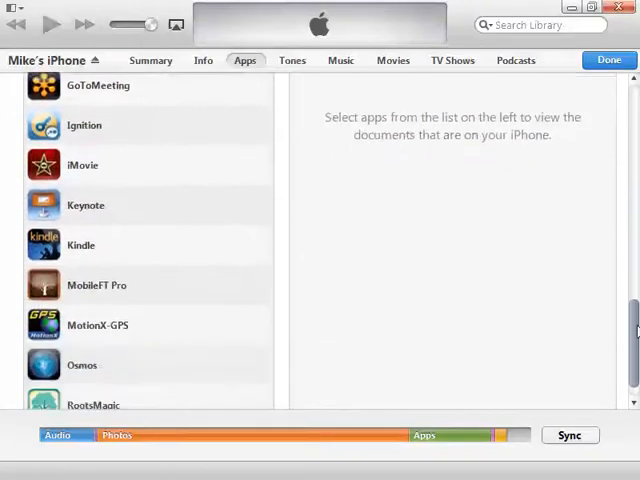
scroll("down", 3)
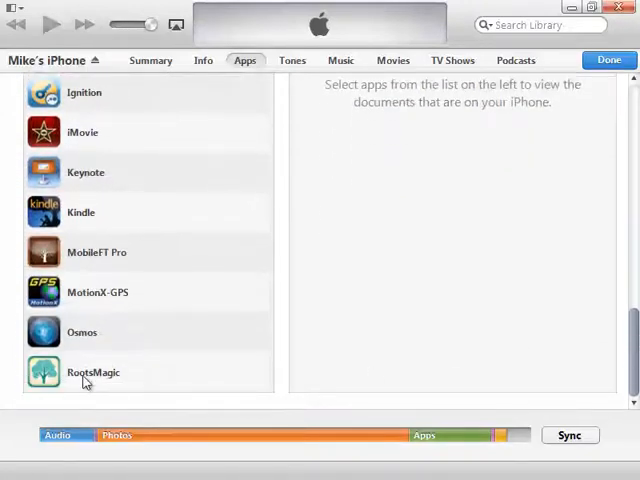
left_click(94, 372)
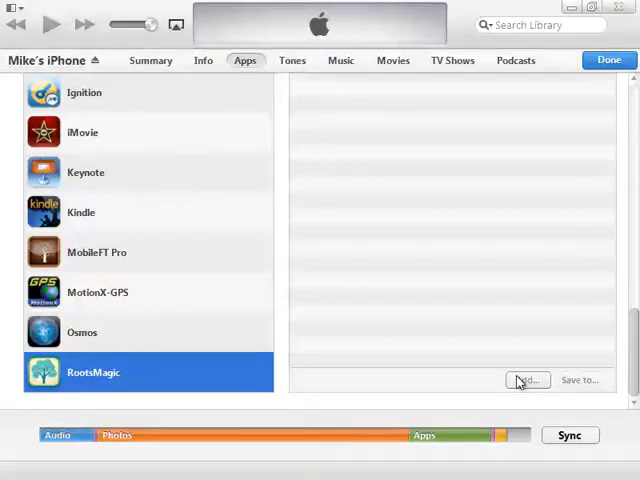
left_click(520, 378)
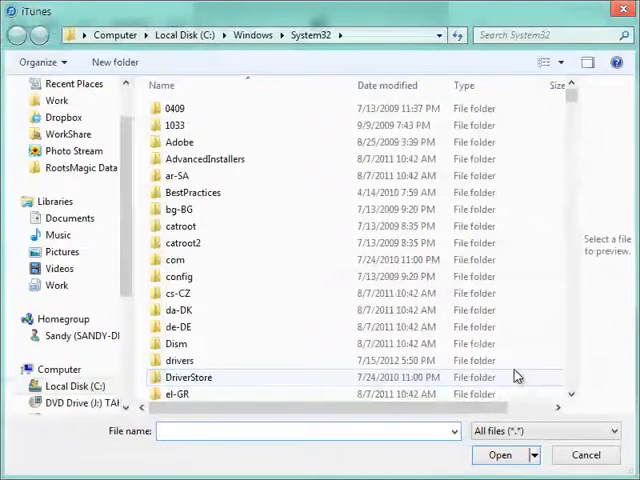
left_click(80, 168)
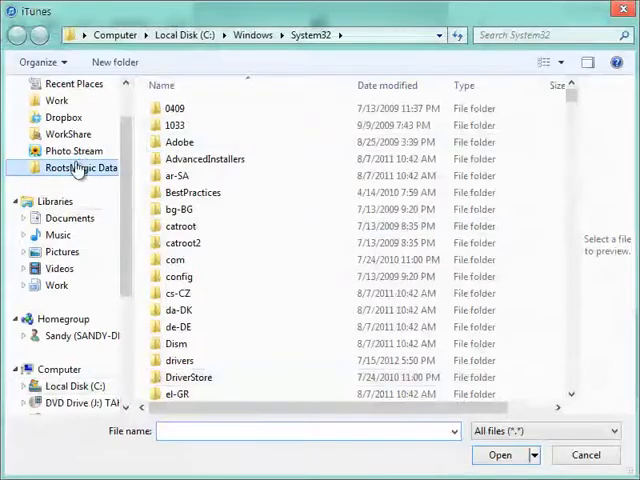
mouse_move(66, 172)
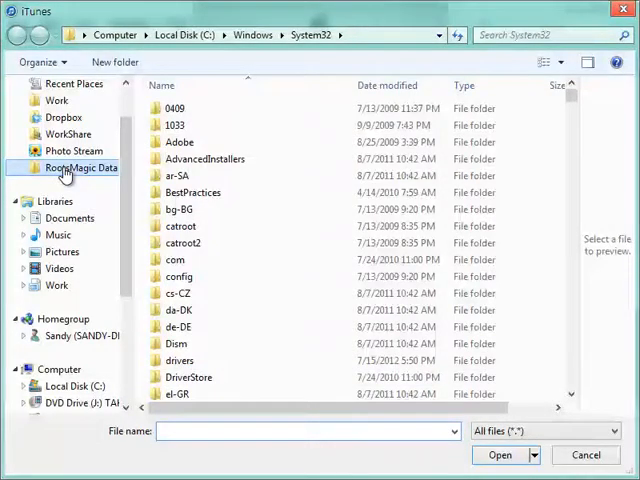
left_click(80, 168)
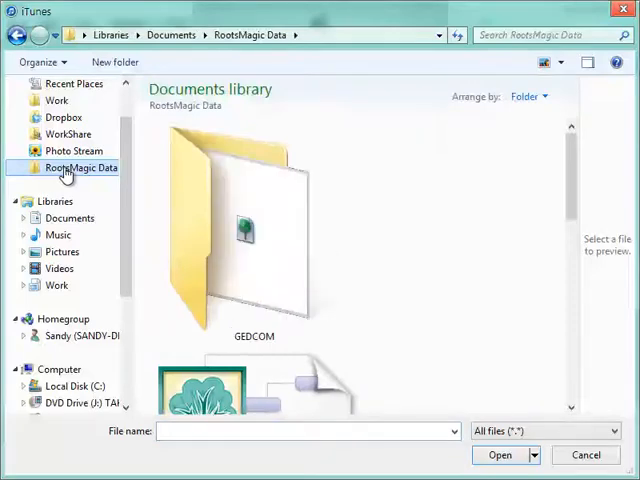
scroll("down", 3)
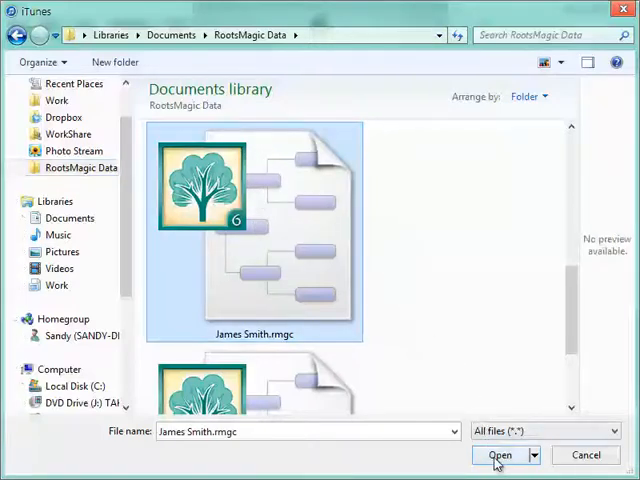
left_click(500, 456)
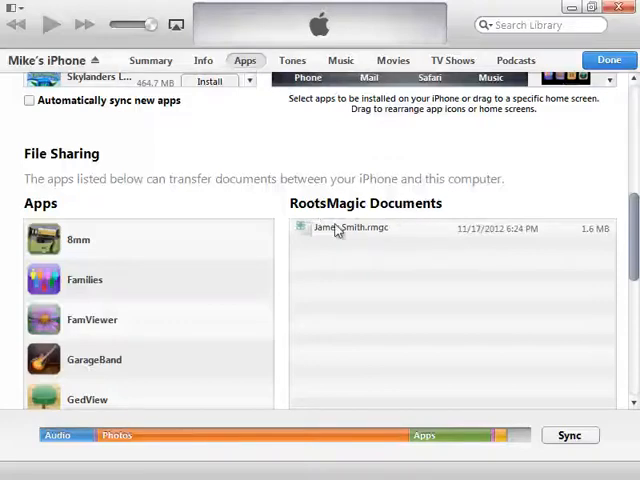
mouse_move(576, 252)
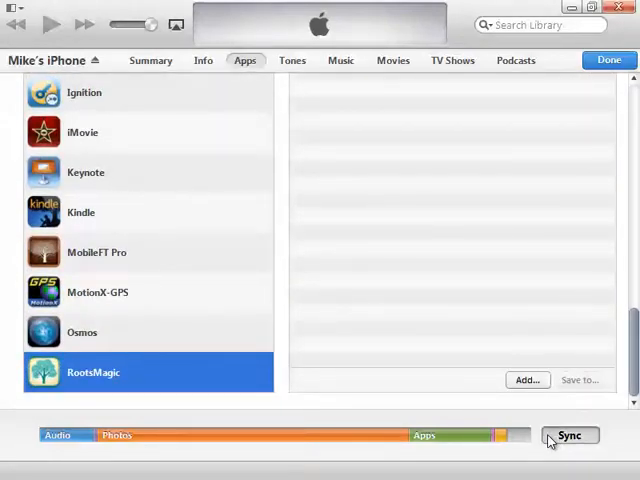
left_click(572, 436)
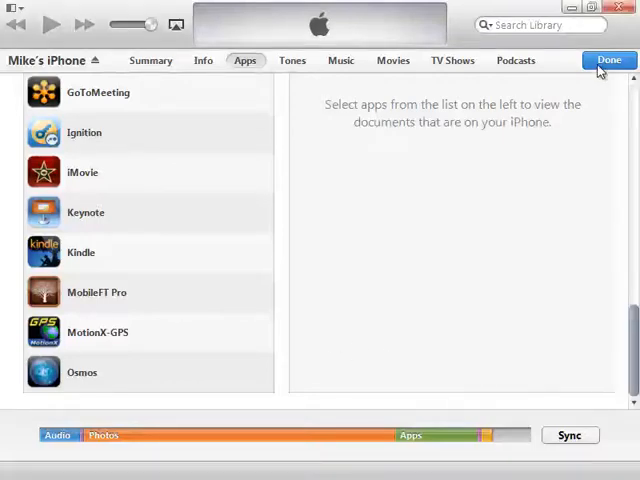
left_click(612, 60)
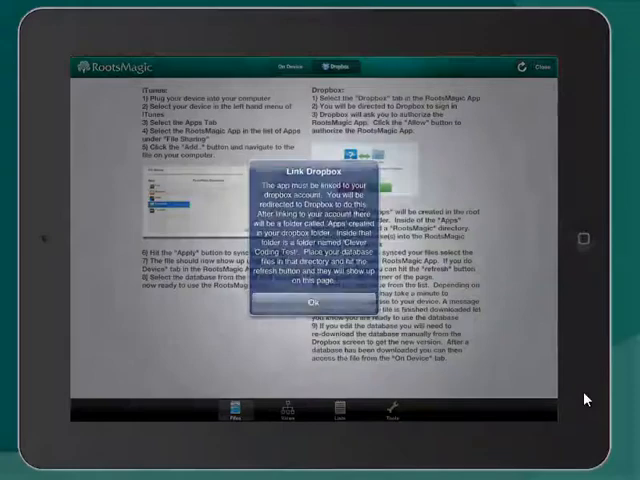
Confirm the Dropbox link and allow RootsMagic access to its Apps/RootsMagic folder.
left_click(312, 300)
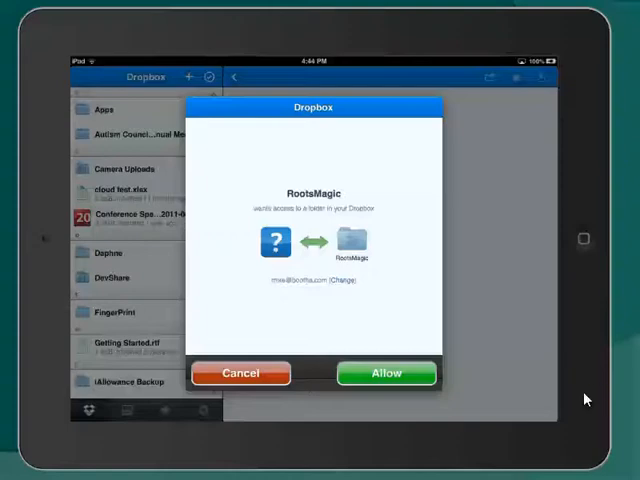
left_click(388, 372)
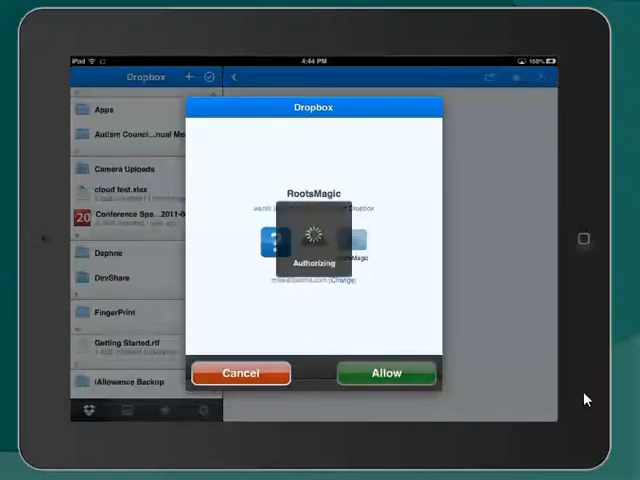
left_click(388, 372)
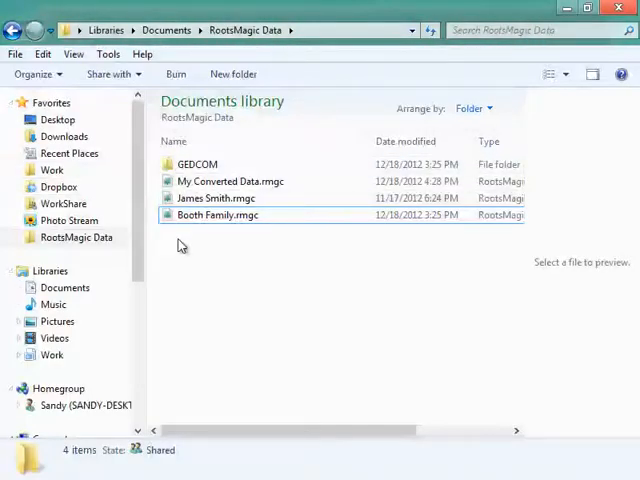
left_click(218, 216)
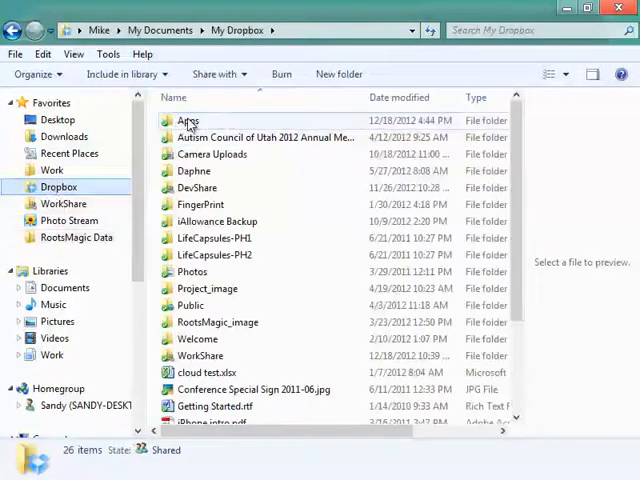
double_click(188, 120)
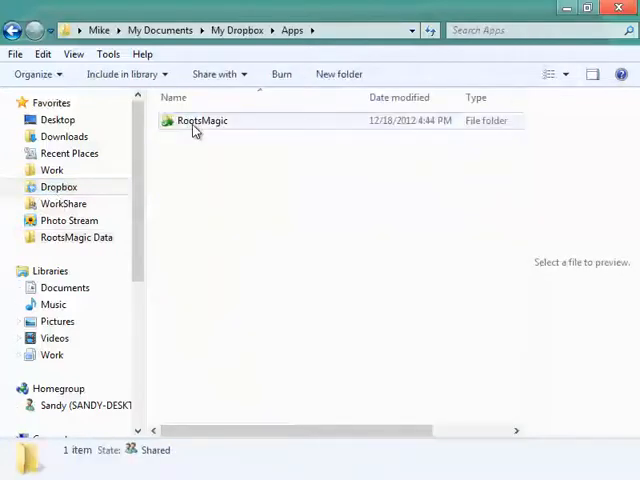
left_click(200, 120)
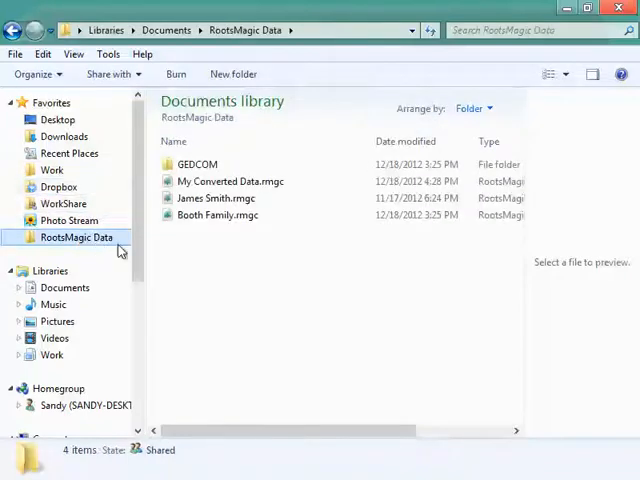
mouse_move(216, 216)
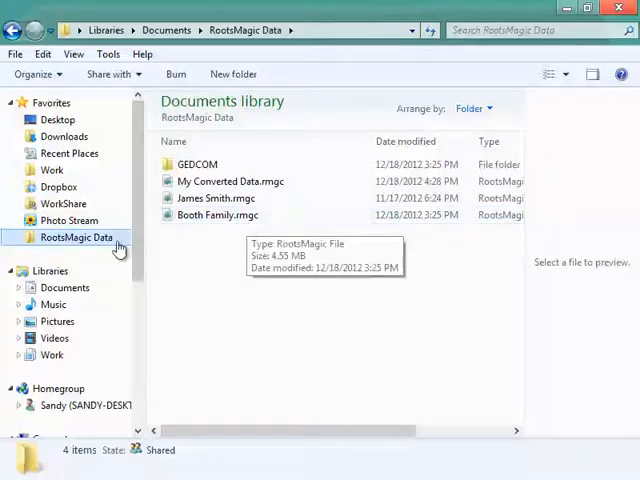
mouse_move(104, 242)
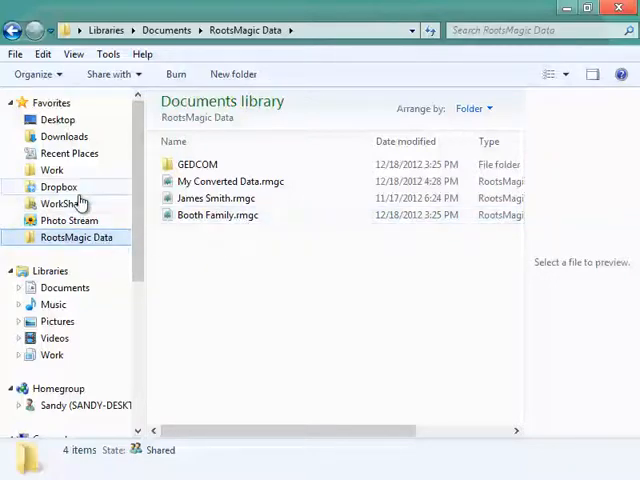
mouse_move(216, 216)
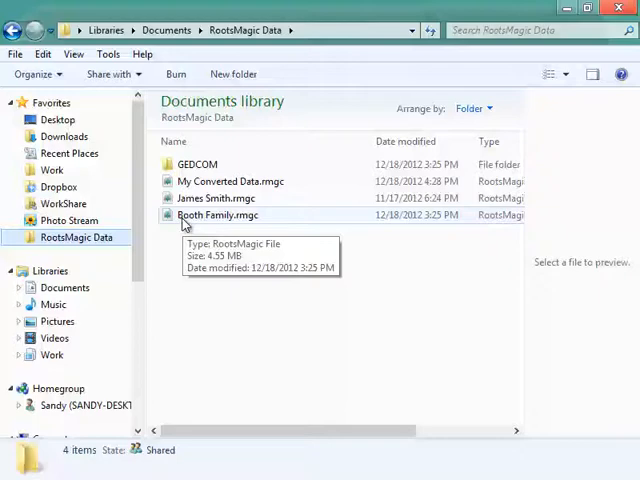
left_click(216, 216)
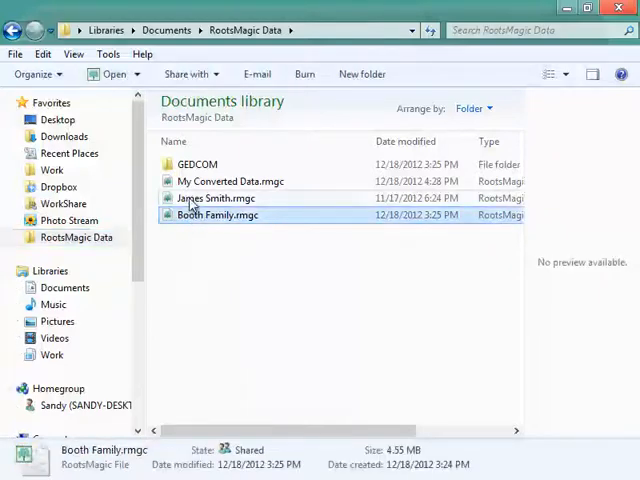
left_click(214, 196)
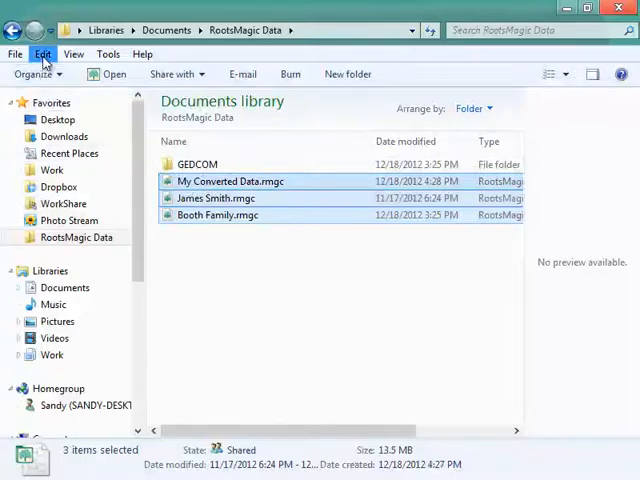
left_click(42, 52)
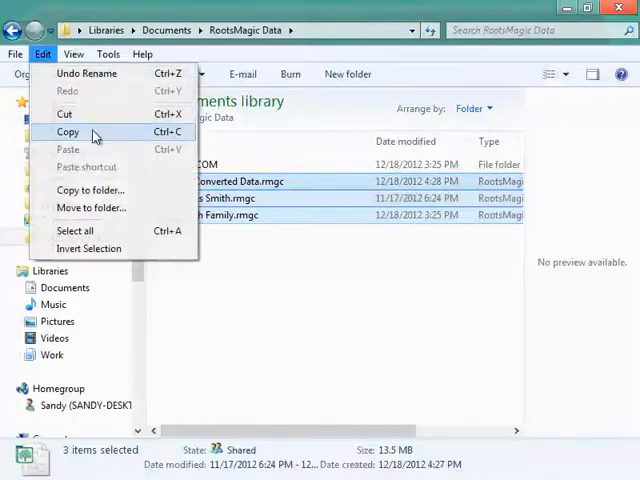
left_click(68, 132)
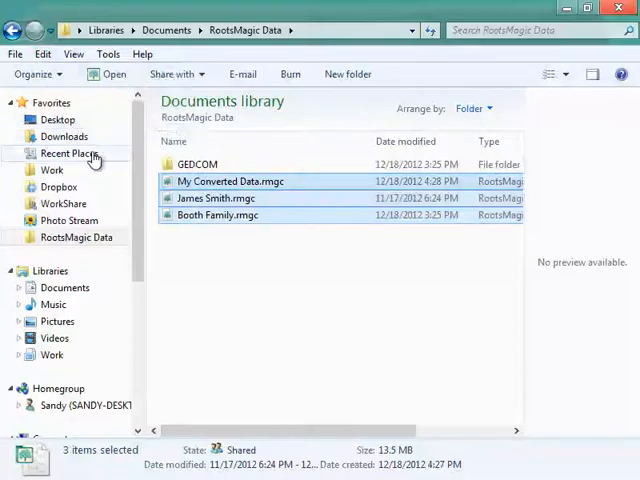
Paste the three database files into the Dropbox Apps/RootsMagic folder.
left_click(58, 188)
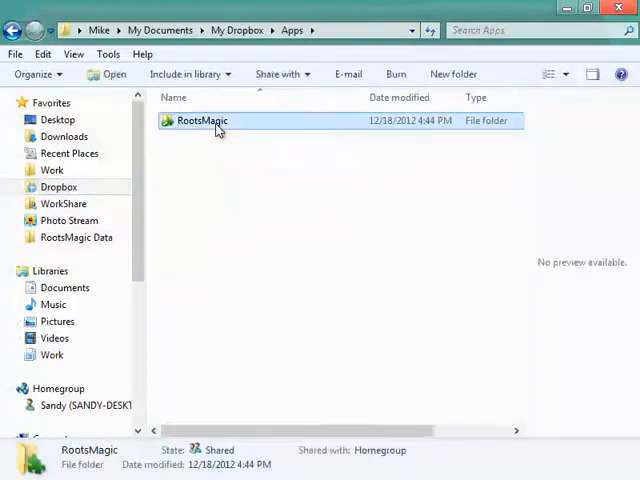
double_click(200, 120)
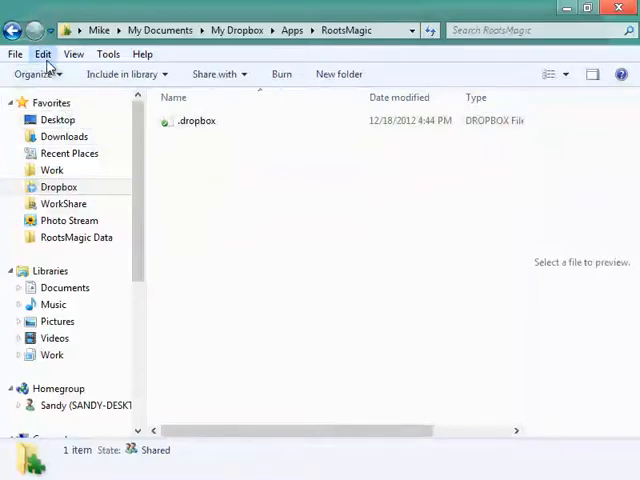
left_click(40, 52)
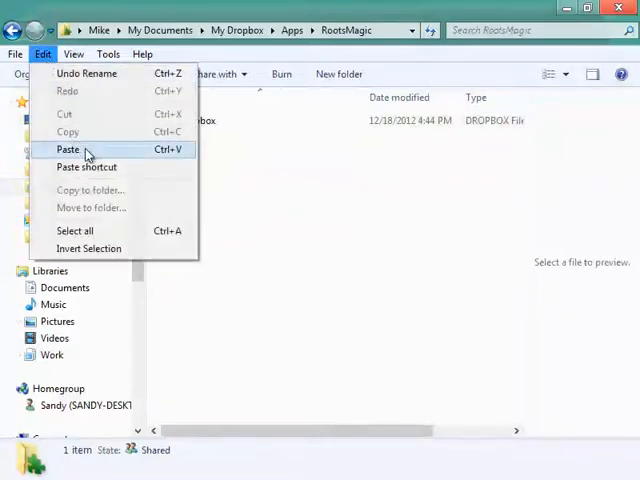
left_click(68, 148)
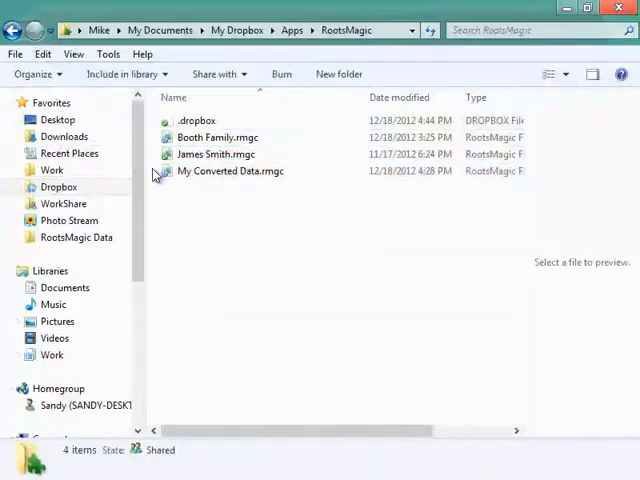
mouse_move(216, 154)
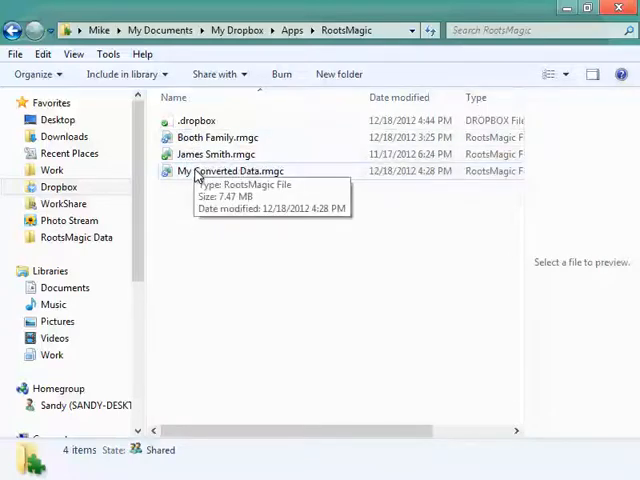
mouse_move(180, 154)
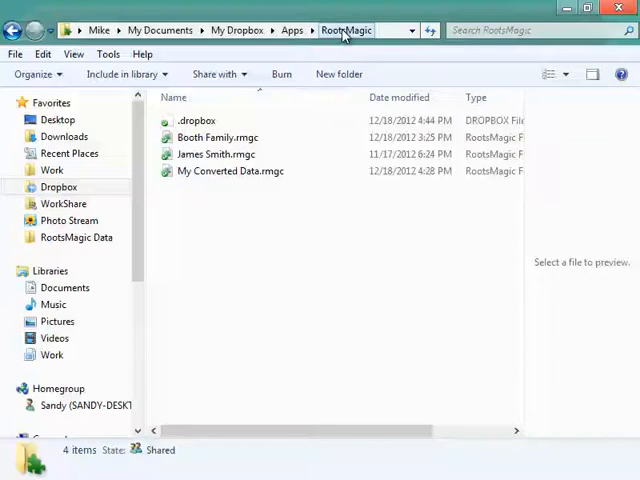
left_click(232, 172)
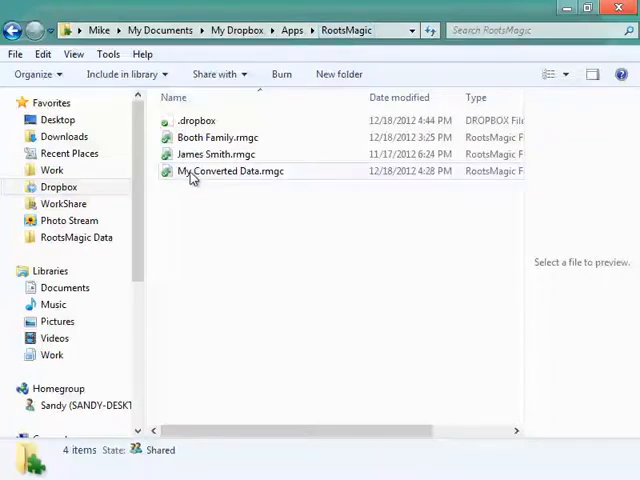
mouse_move(192, 172)
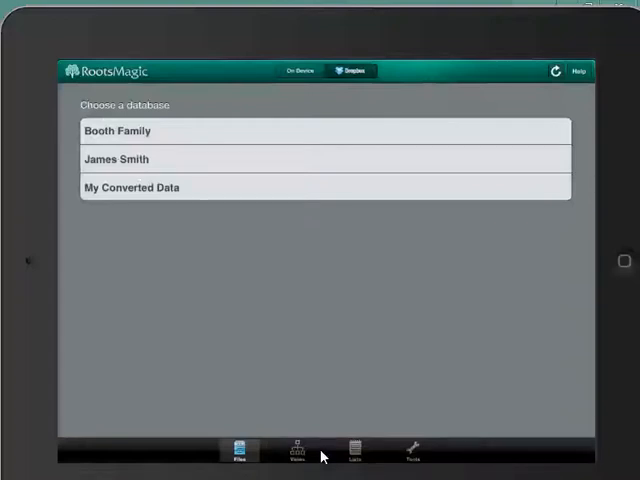
left_click(130, 160)
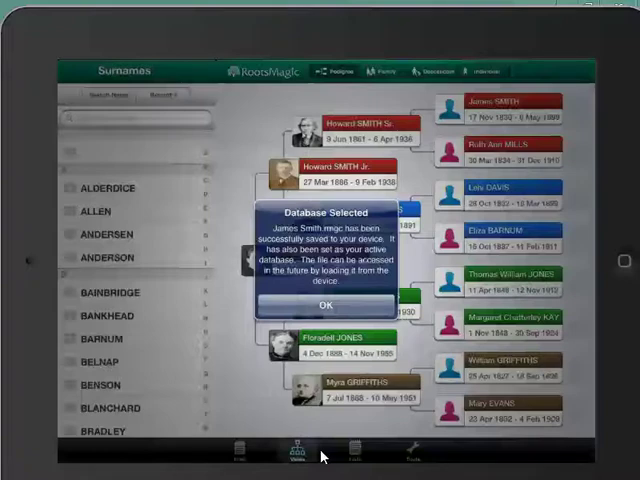
Acknowledge the Database Selected message and view Dr. James SMITH's facts.
left_click(324, 304)
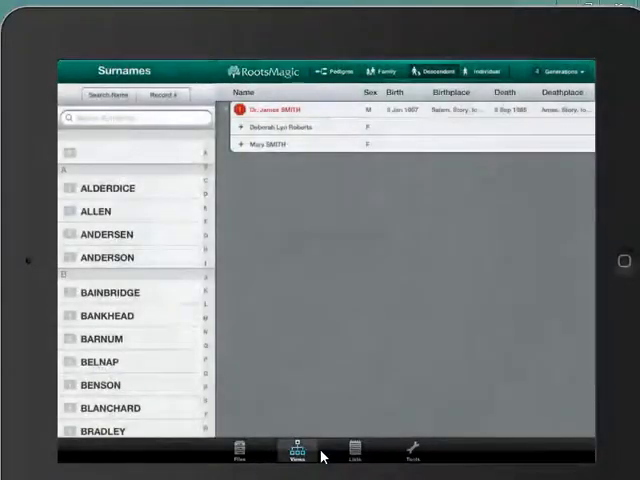
left_click(280, 110)
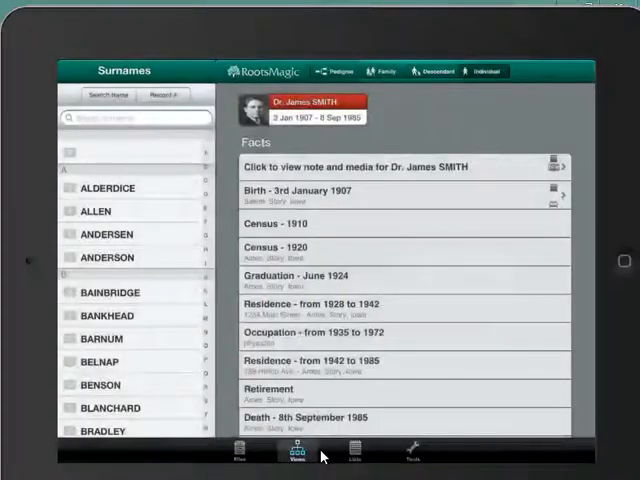
scroll("down", 3)
type("jame")
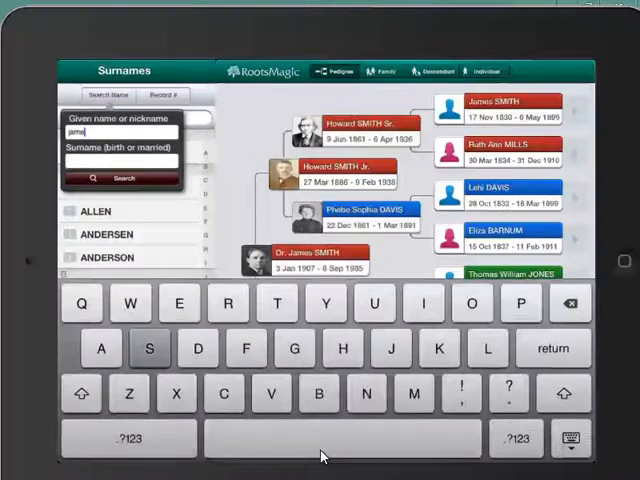
Search for given name james and surname smith, then return to the full surname list.
left_click(150, 348)
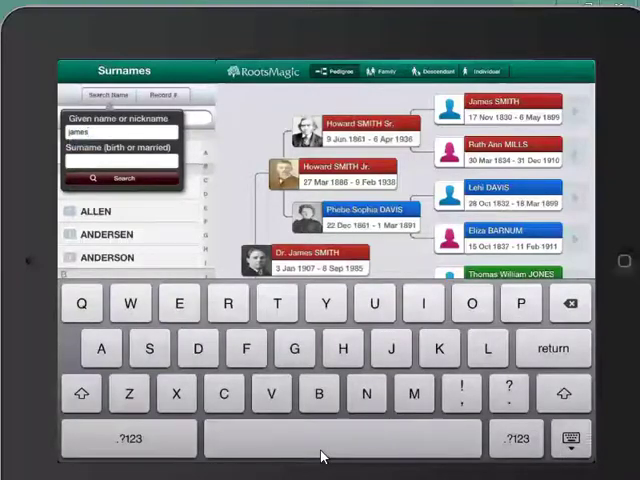
type("smith")
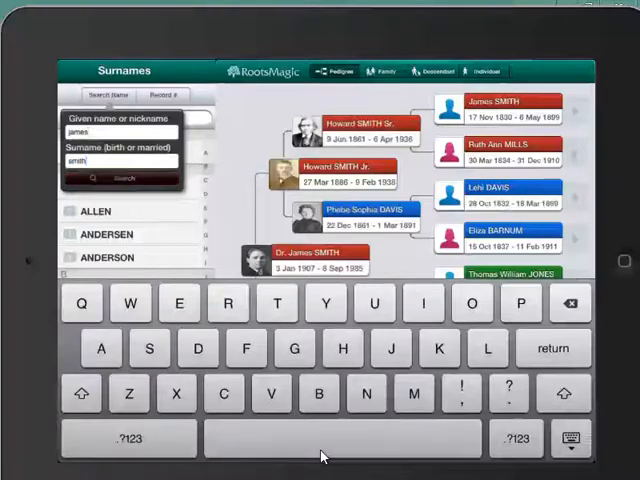
left_click(124, 178)
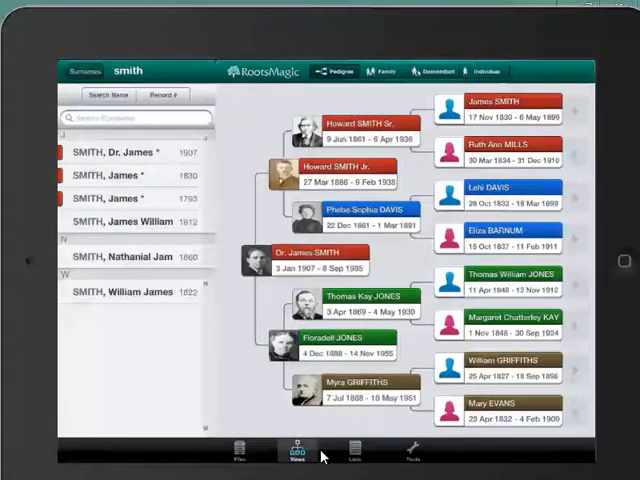
left_click(92, 72)
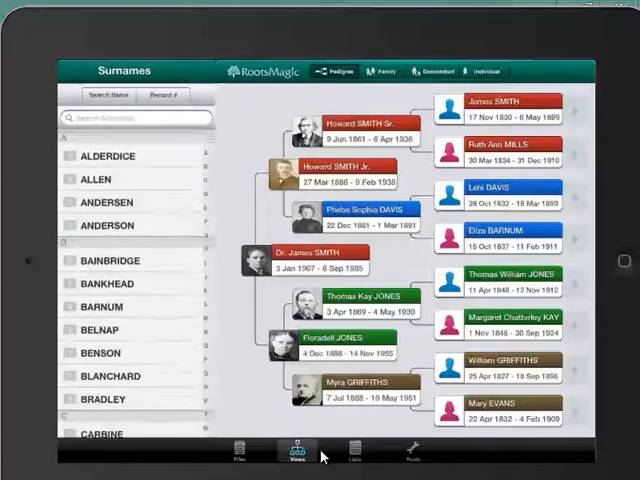
Scroll the Surnames list down to reach the SMITH surname.
scroll("down", 3)
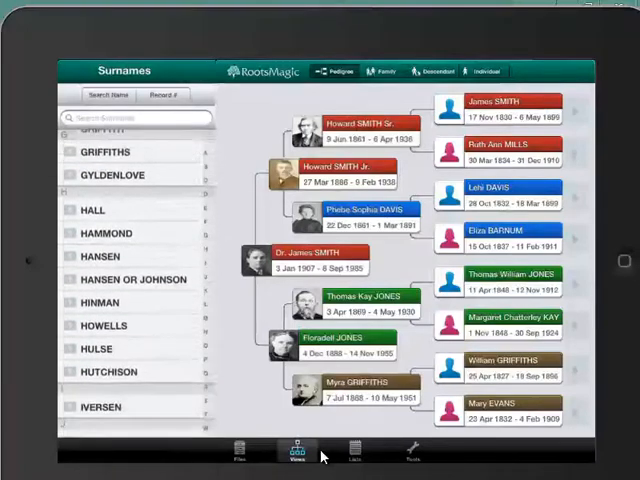
scroll("down", 3)
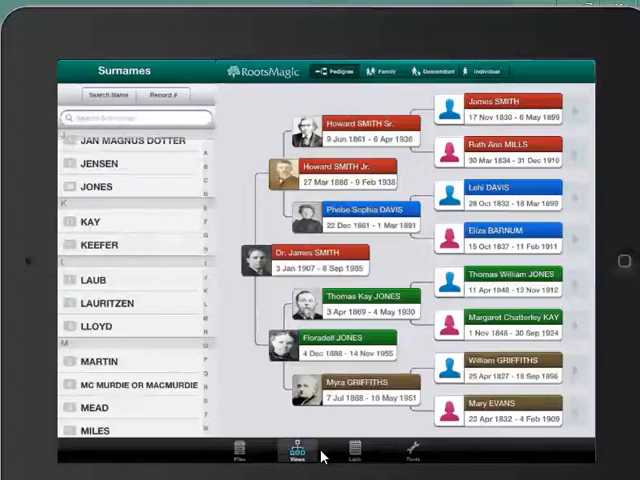
scroll("down", 3)
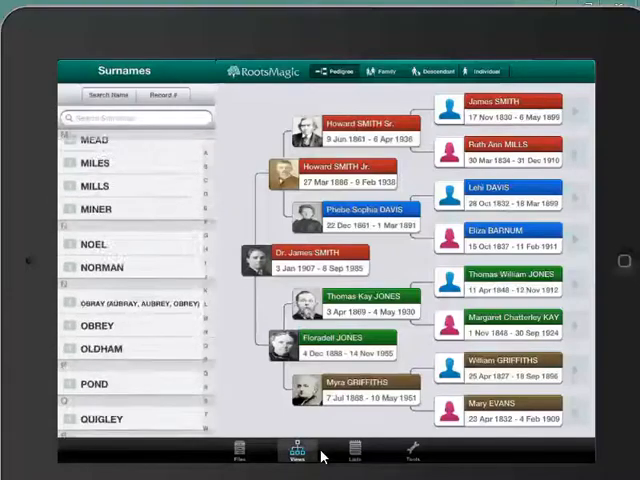
scroll("down", 3)
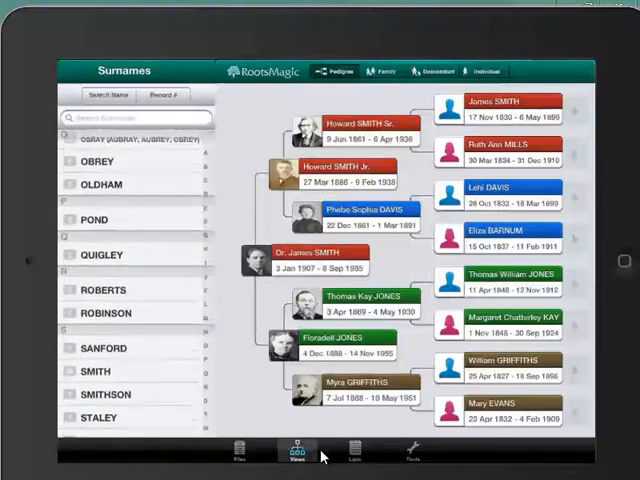
scroll("down", 3)
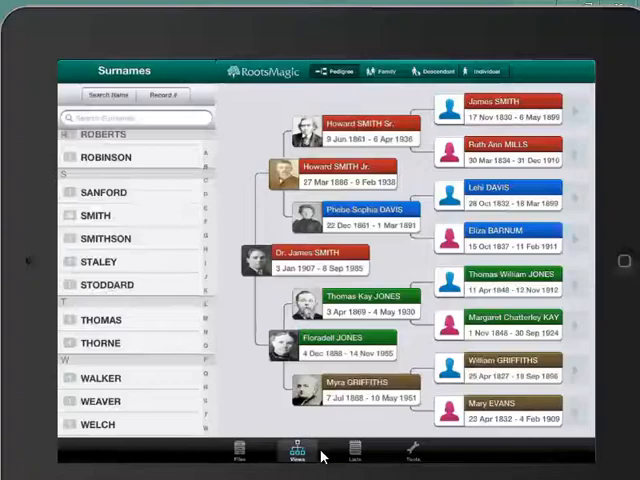
scroll("down", 3)
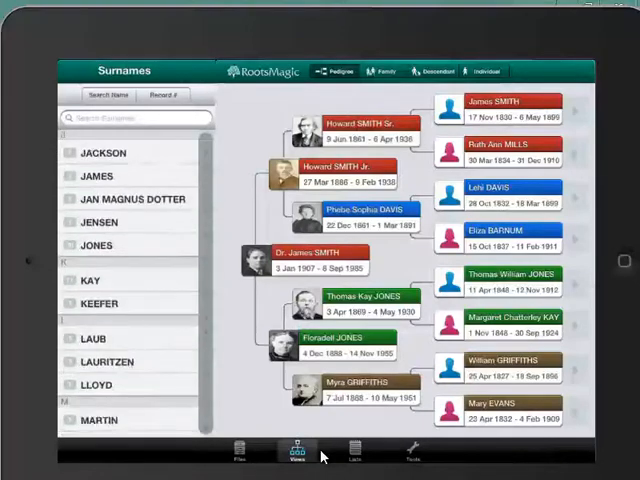
scroll("down", 3)
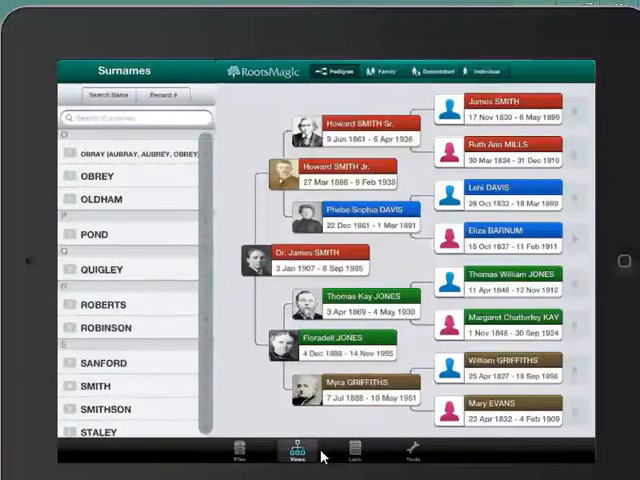
scroll("down", 3)
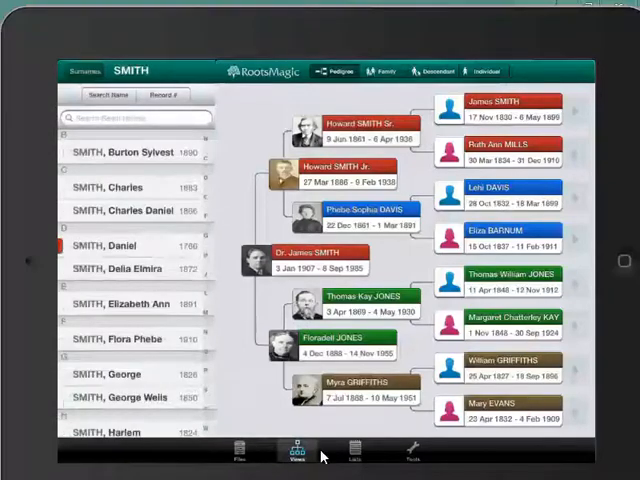
scroll("down", 3)
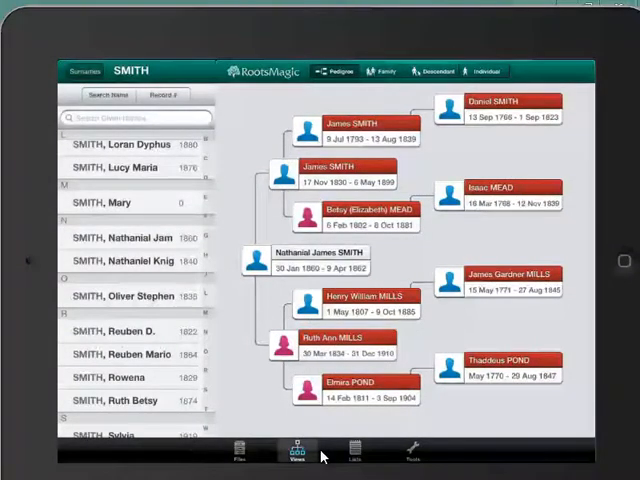
left_click(316, 262)
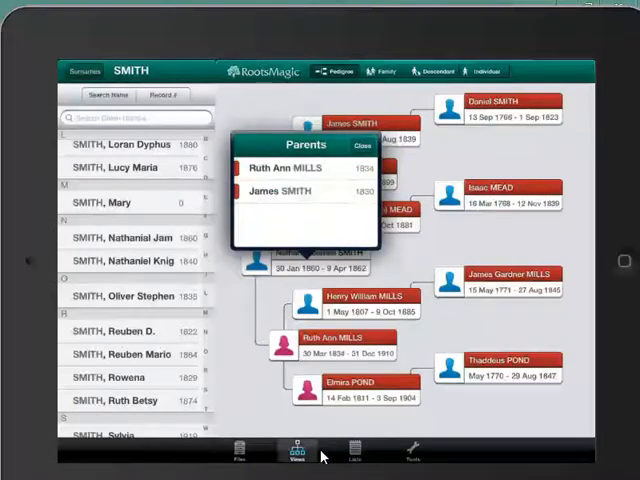
left_click(290, 192)
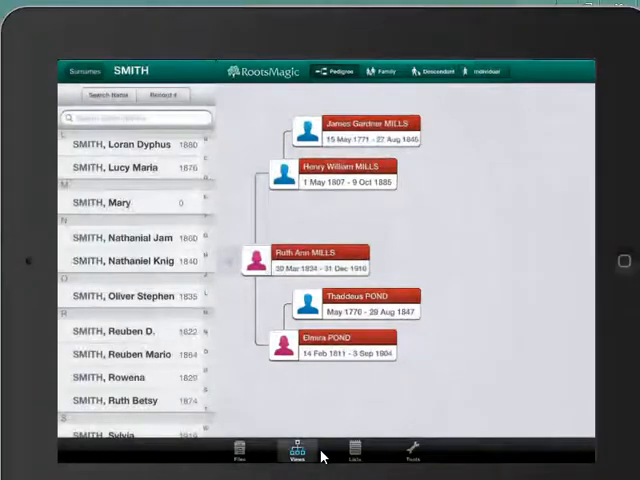
left_click(312, 252)
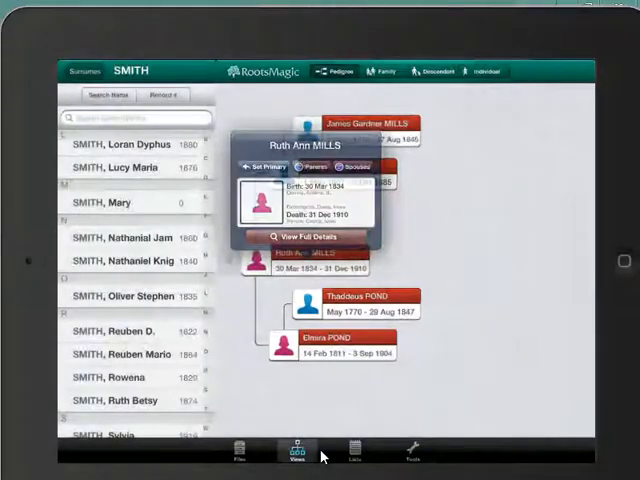
left_click(370, 124)
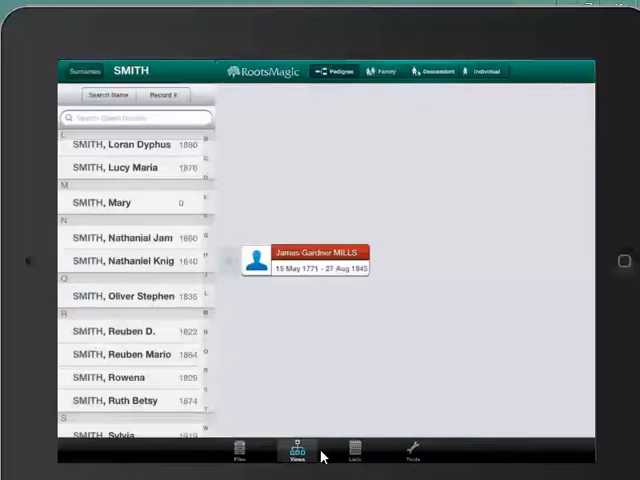
left_click(308, 260)
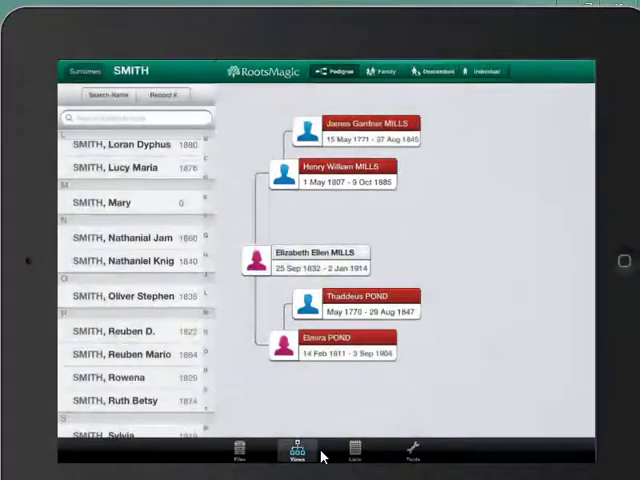
scroll("down", 3)
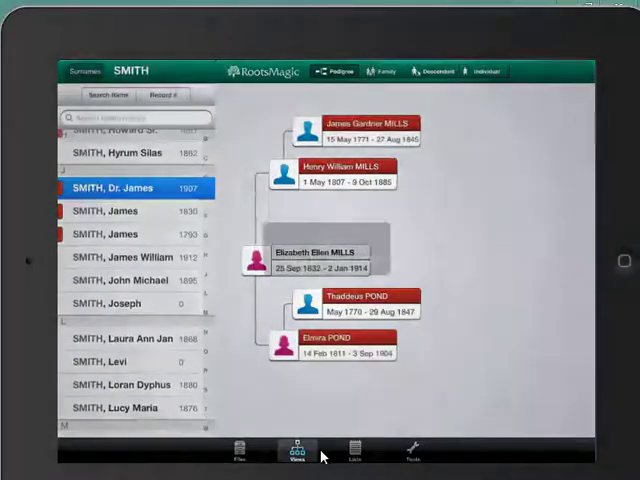
View Dr. James SMITH's facts and his notes about his birth and childhood.
left_click(118, 188)
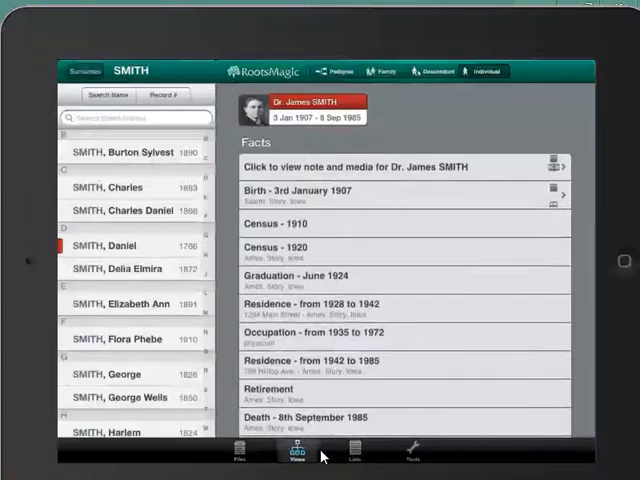
left_click(400, 166)
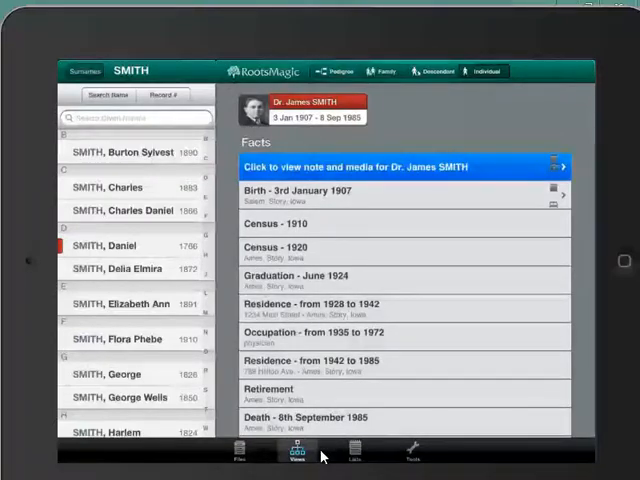
left_click(400, 166)
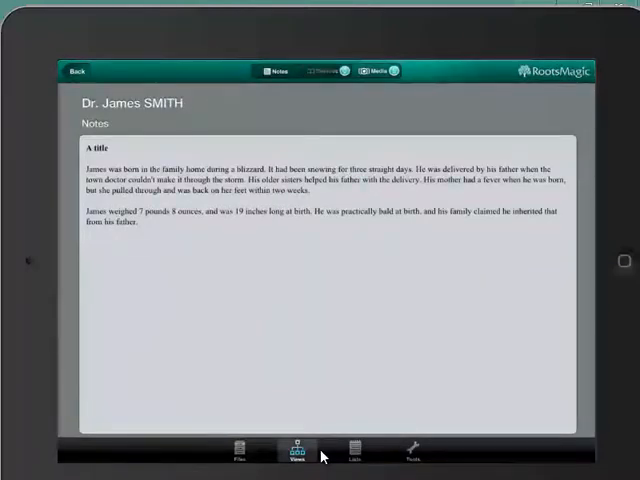
left_click(324, 72)
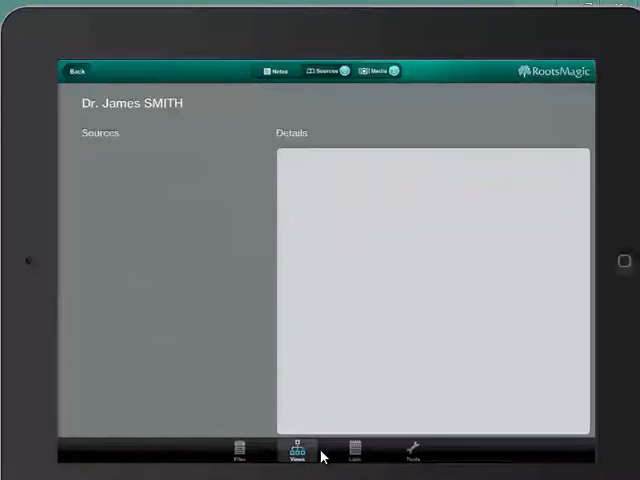
left_click(384, 72)
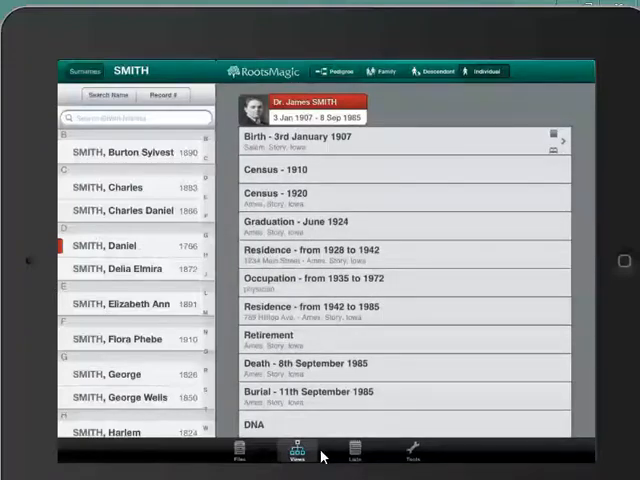
Browse the Sources, To-Do and Media lists, previewing the BOOTH, Heber Thomas photo.
left_click(356, 452)
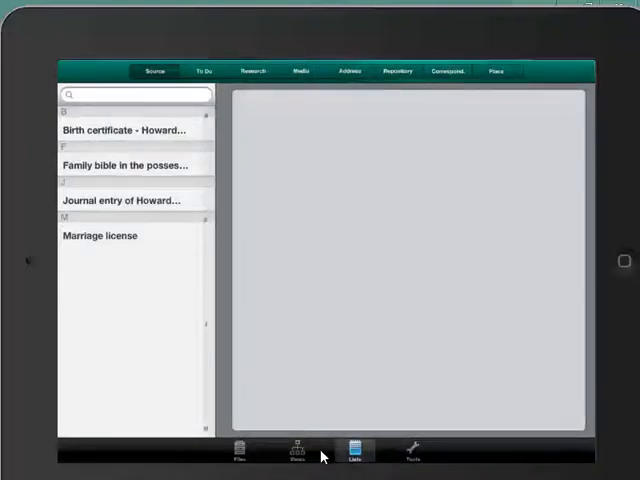
left_click(204, 70)
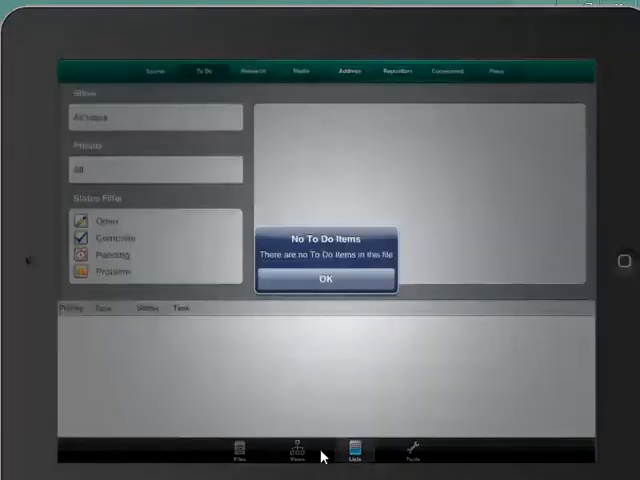
left_click(322, 280)
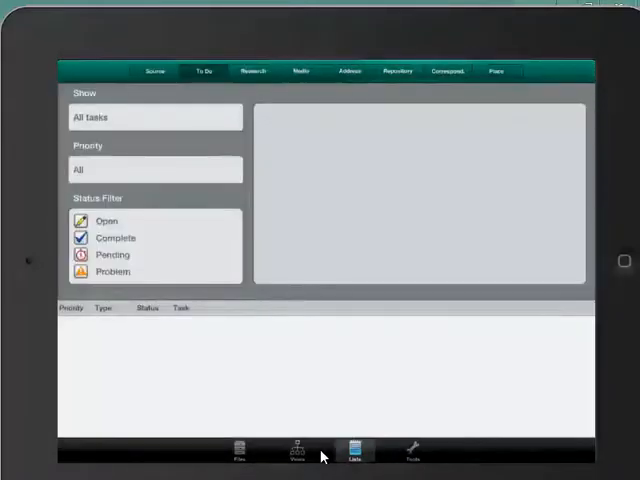
left_click(252, 72)
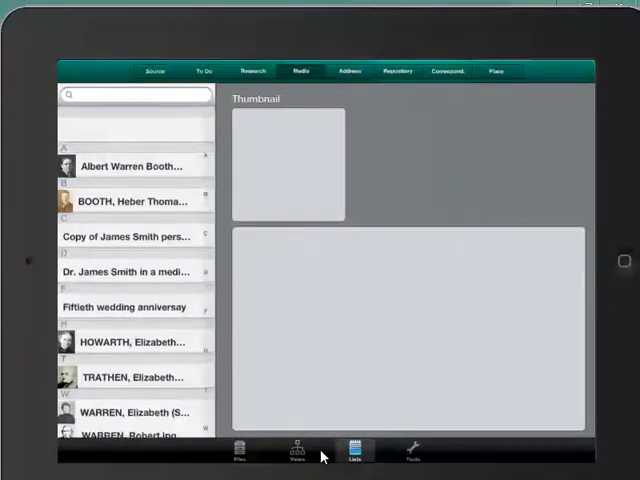
left_click(132, 200)
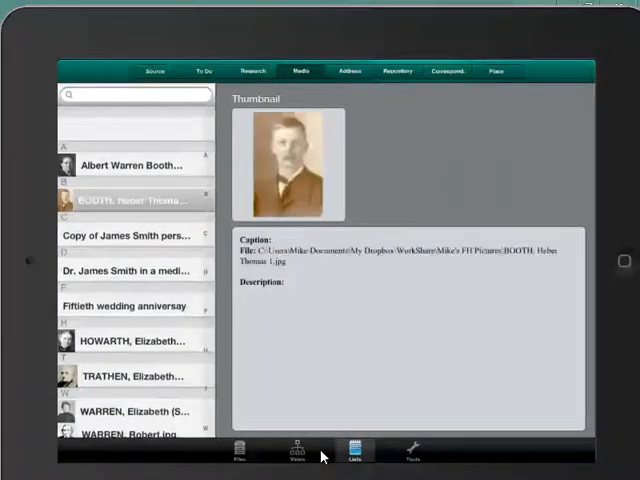
Browse the Address, Repositories and Places lists, viewing Ames, Story, Iowa, then go to the Calendar tool.
left_click(348, 70)
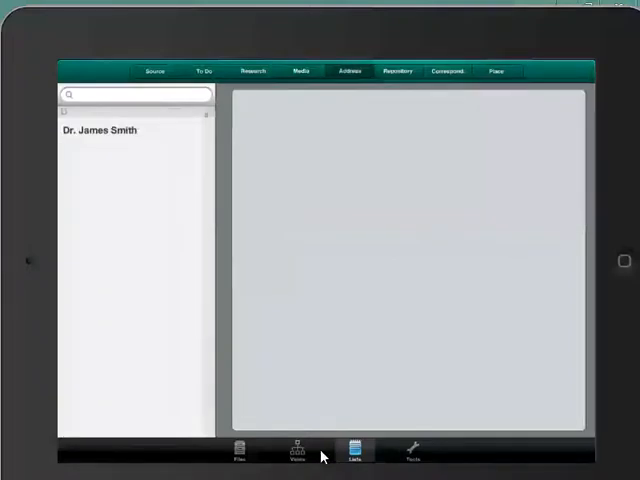
left_click(396, 72)
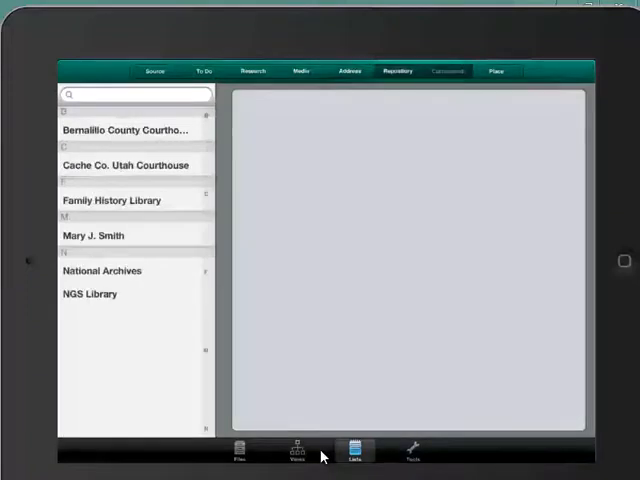
left_click(448, 72)
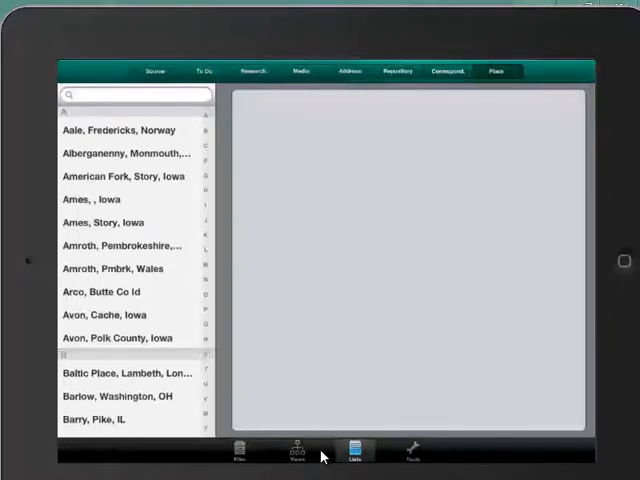
left_click(108, 220)
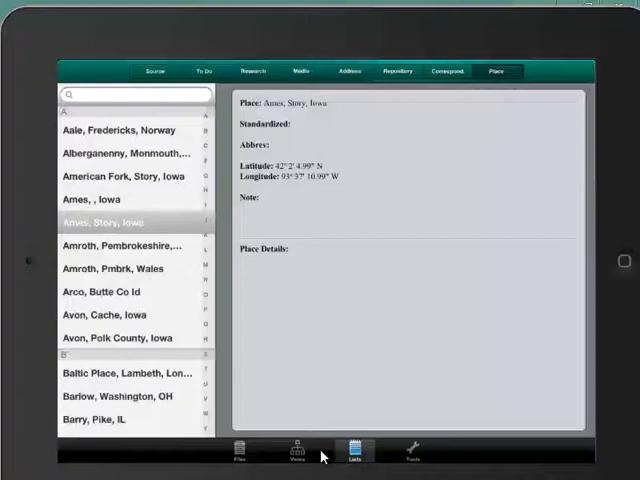
left_click(410, 452)
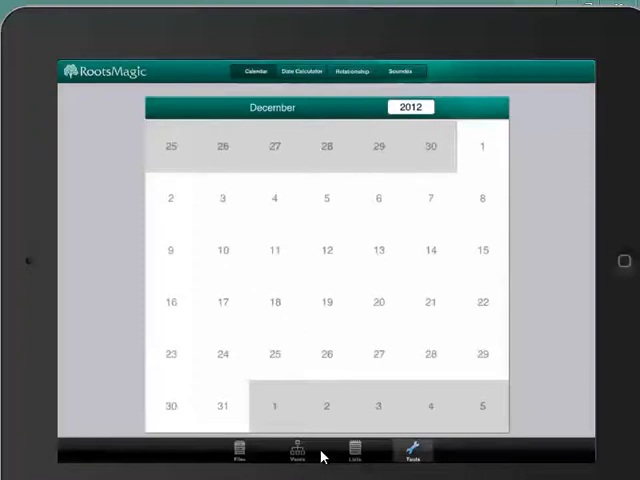
Set the calendar to year 1776 and month July.
left_click(412, 108)
type("1776")
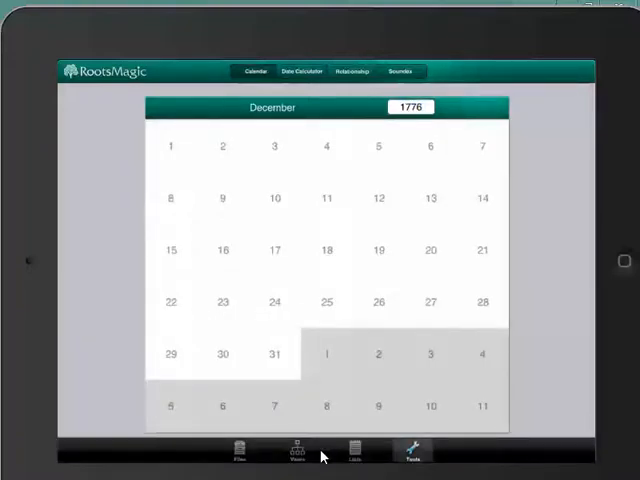
left_click(268, 108)
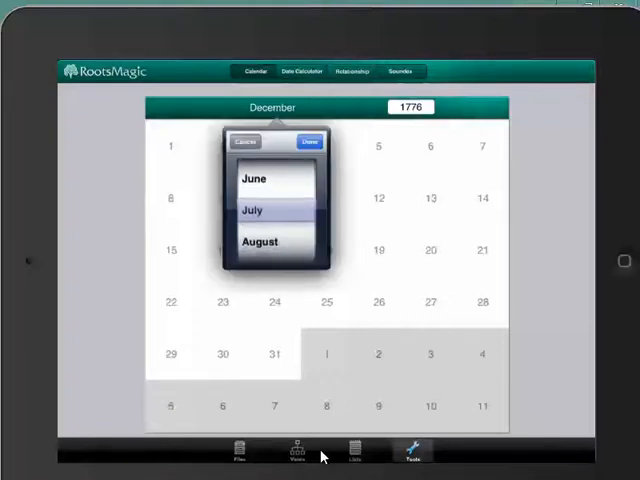
left_click(308, 140)
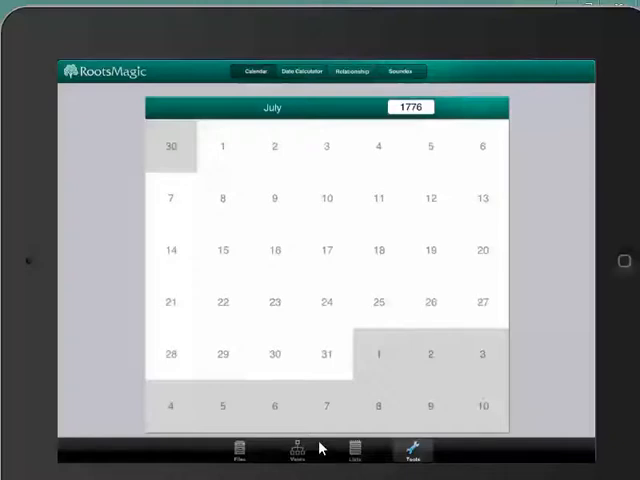
left_click(302, 72)
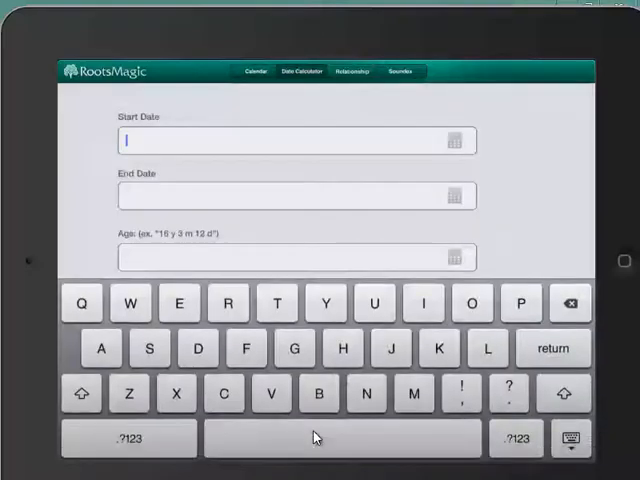
mouse_move(306, 428)
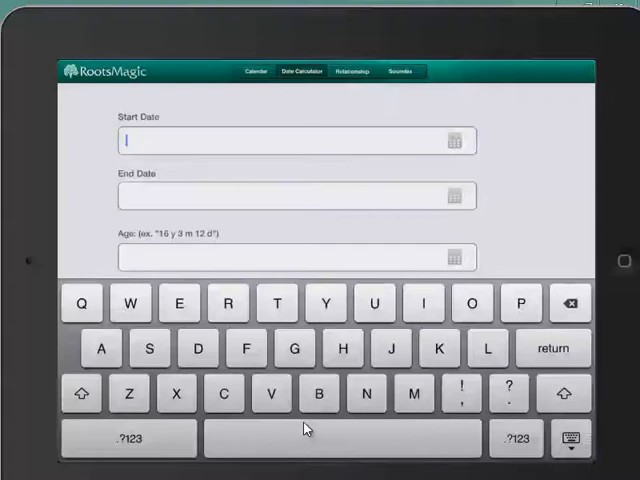
left_click(356, 72)
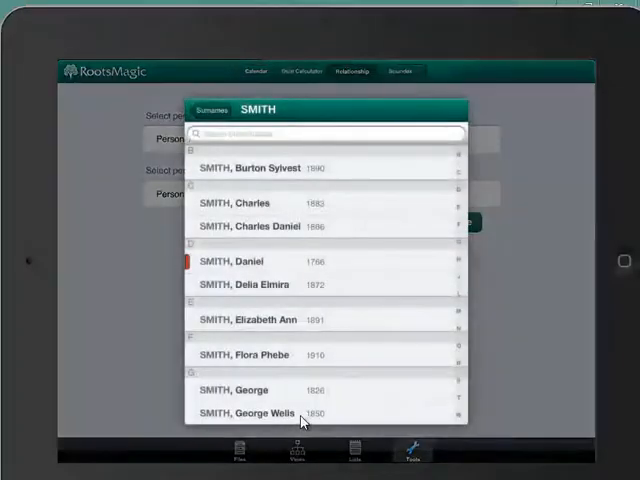
scroll("down", 3)
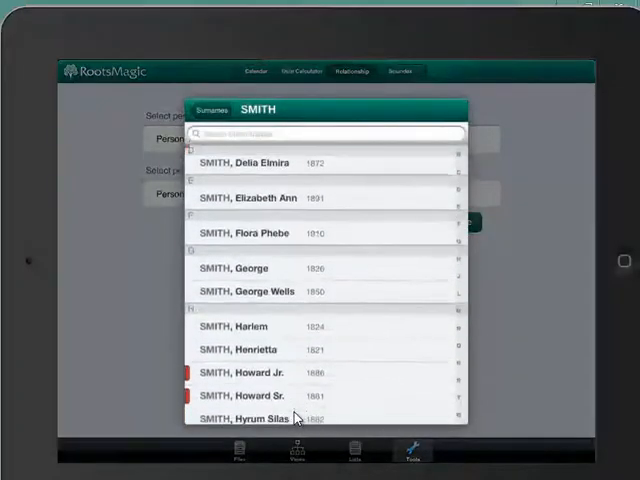
scroll("down", 3)
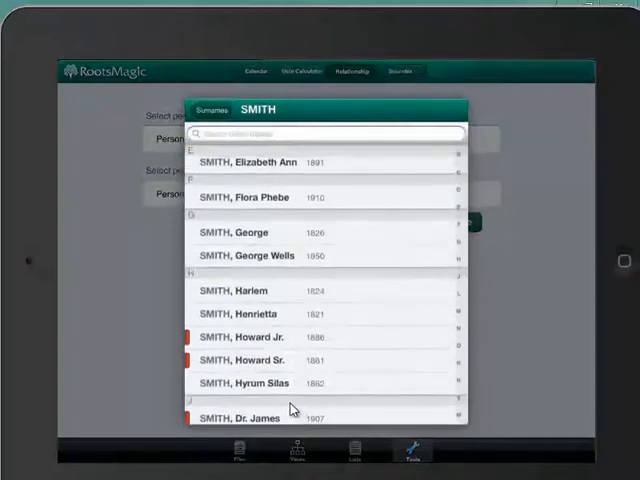
left_click(244, 416)
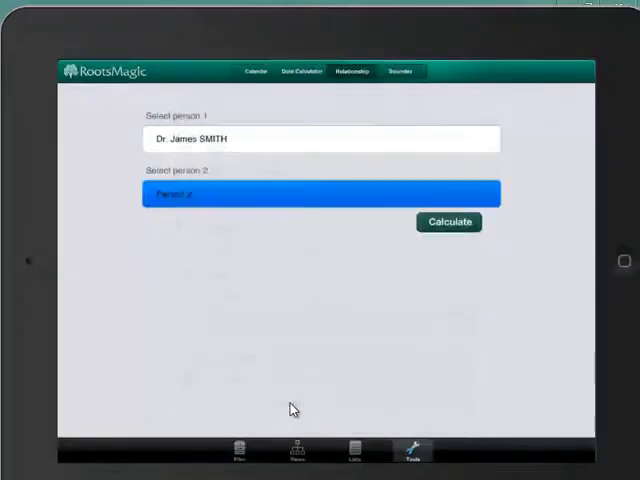
left_click(320, 192)
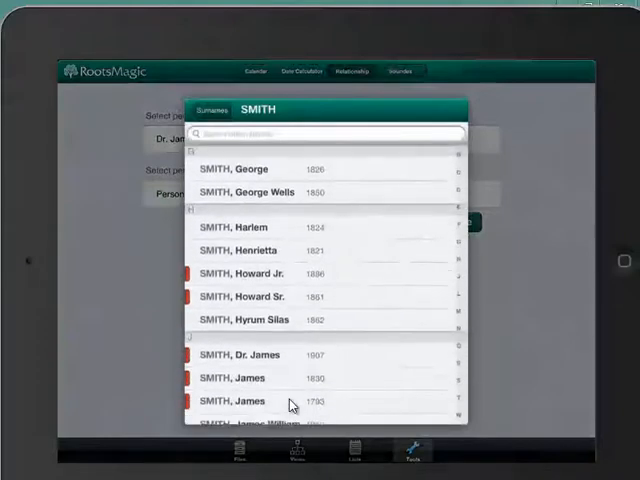
scroll("down", 3)
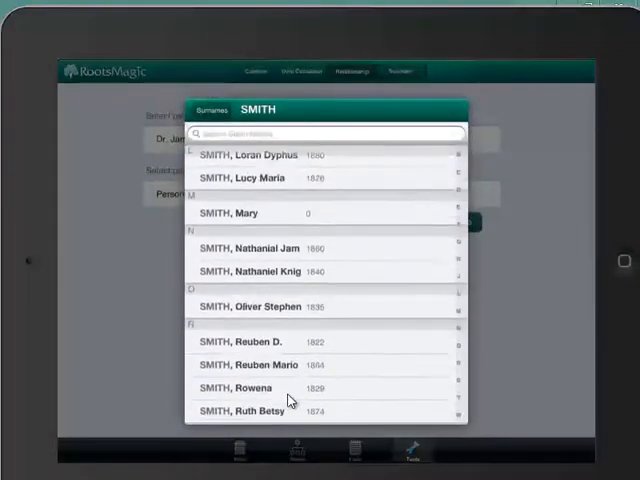
left_click(232, 340)
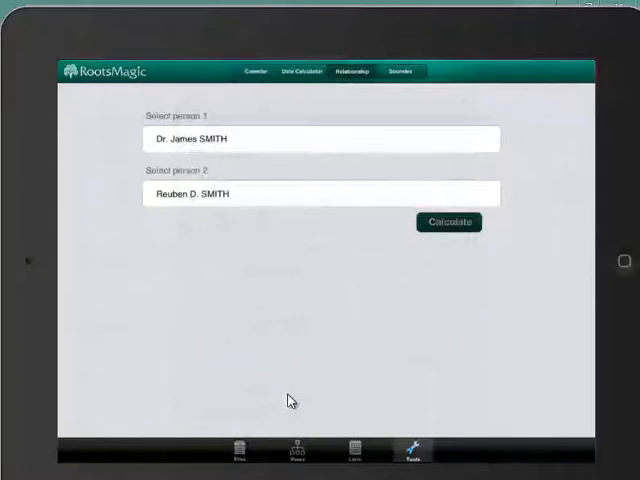
left_click(448, 220)
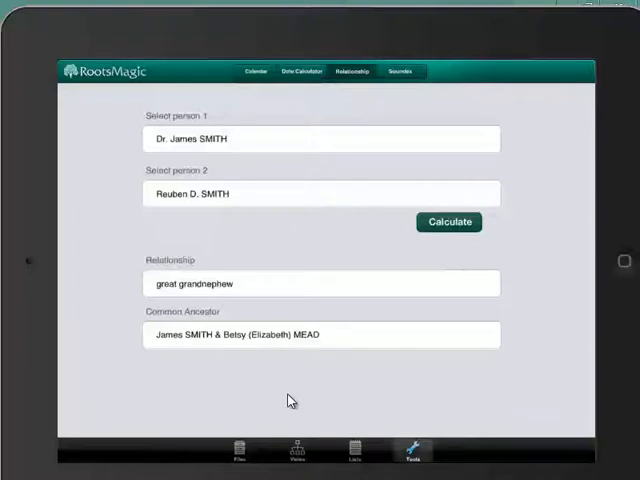
left_click(404, 72)
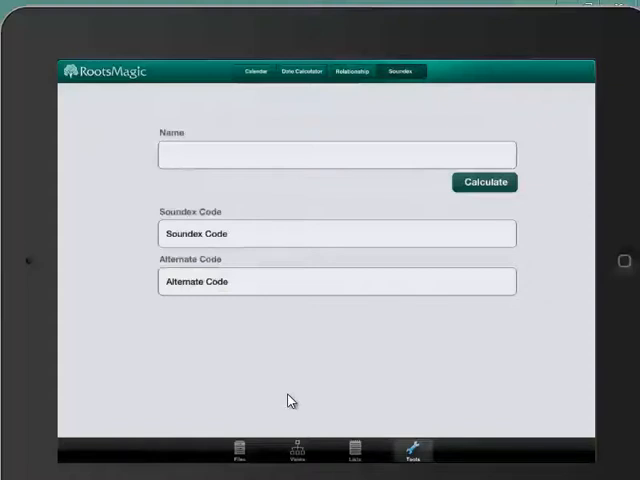
Calculate the Soundex and alternate codes for the name smith.
left_click(336, 154)
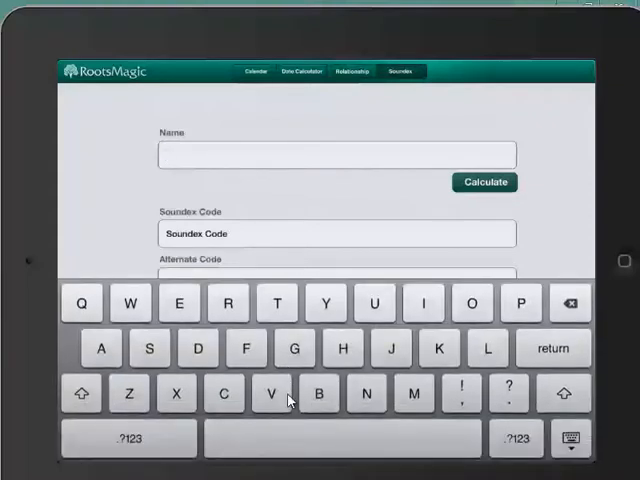
type("smith")
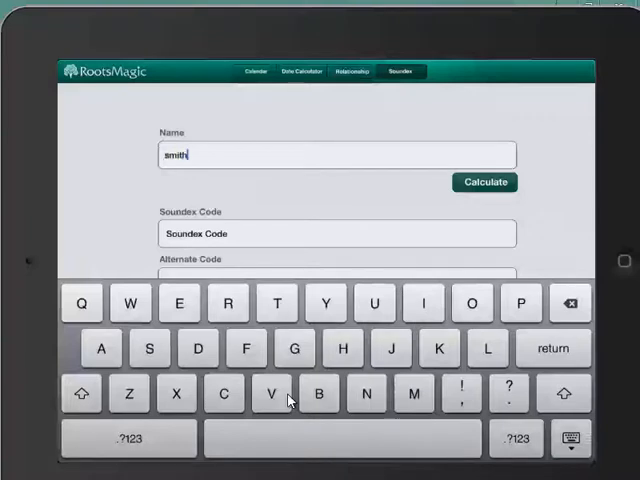
left_click(484, 182)
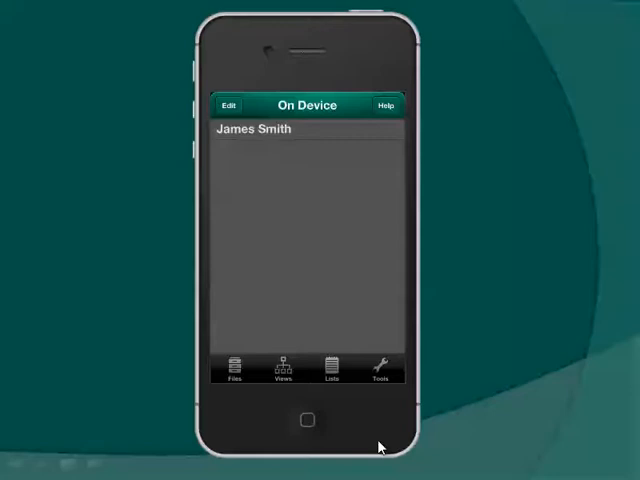
left_click(308, 128)
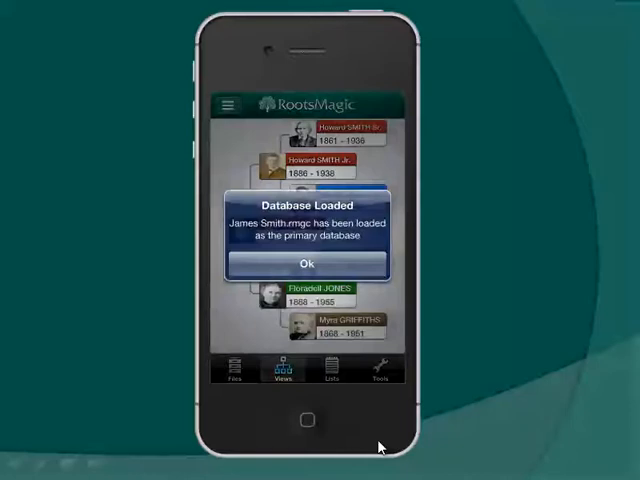
left_click(308, 264)
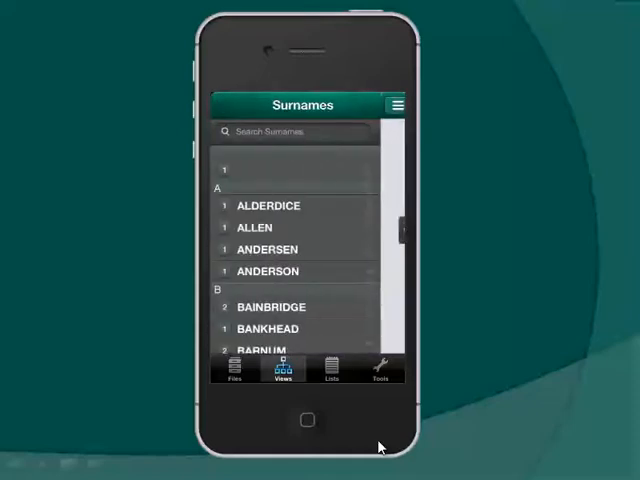
From the Surnames list, show the SMITH names and James SMITH's (1830–1899) pedigree summary.
scroll("down", 3)
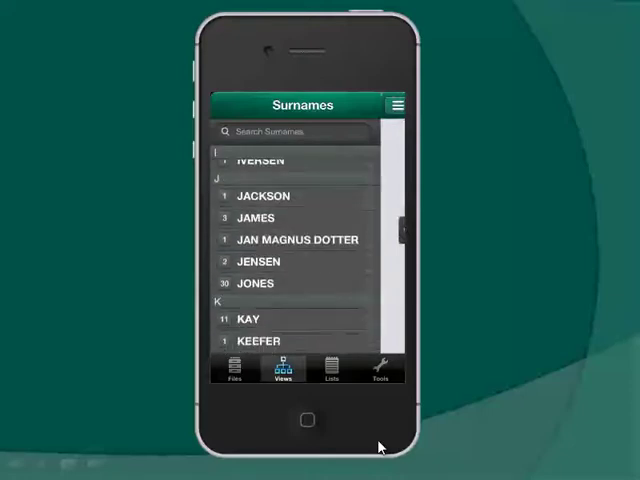
scroll("down", 3)
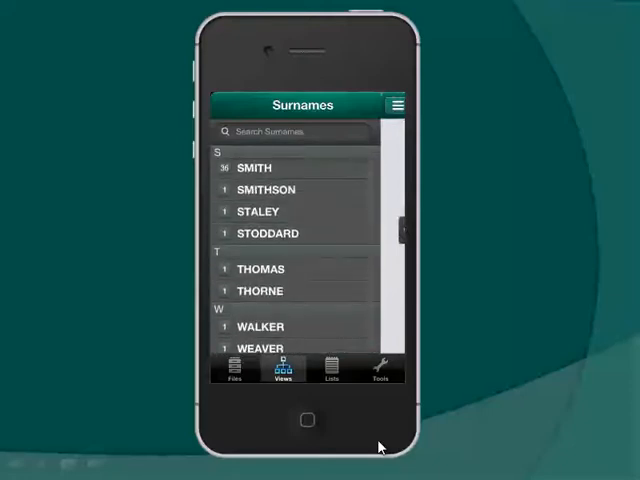
scroll("down", 3)
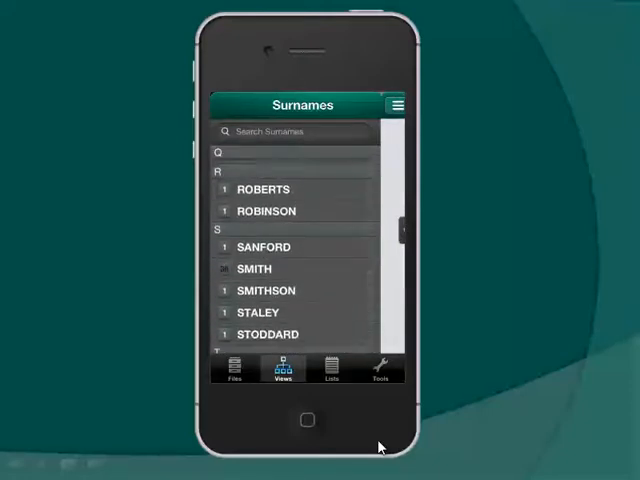
left_click(254, 268)
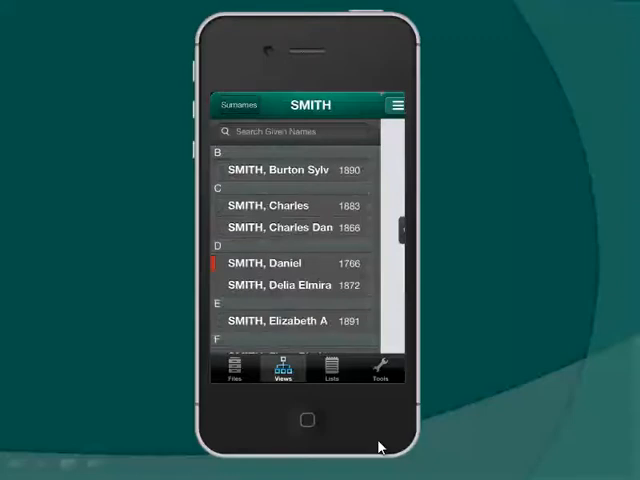
scroll("down", 3)
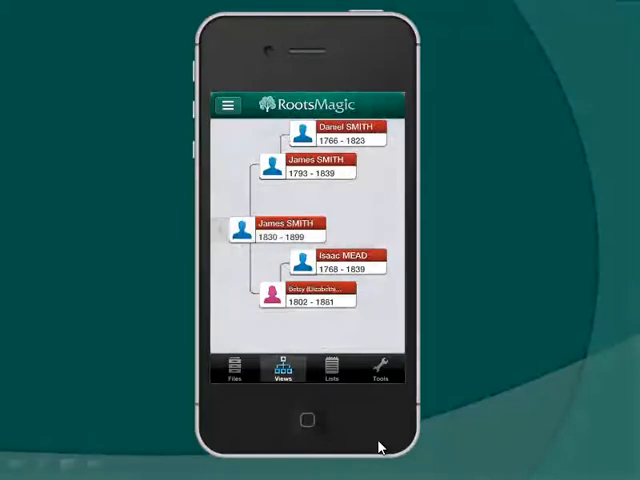
left_click(284, 228)
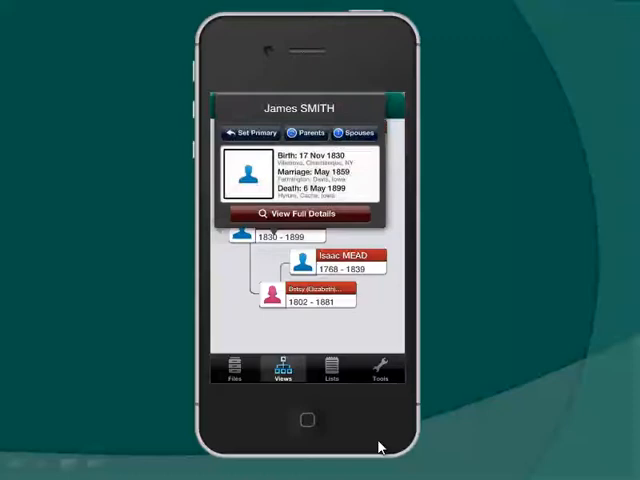
left_click(296, 212)
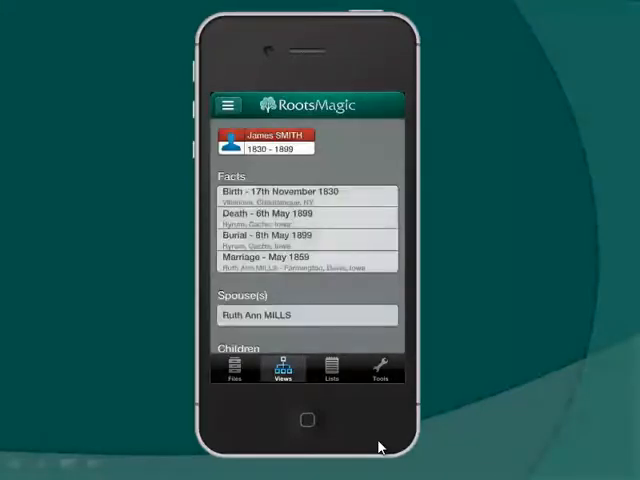
scroll("down", 3)
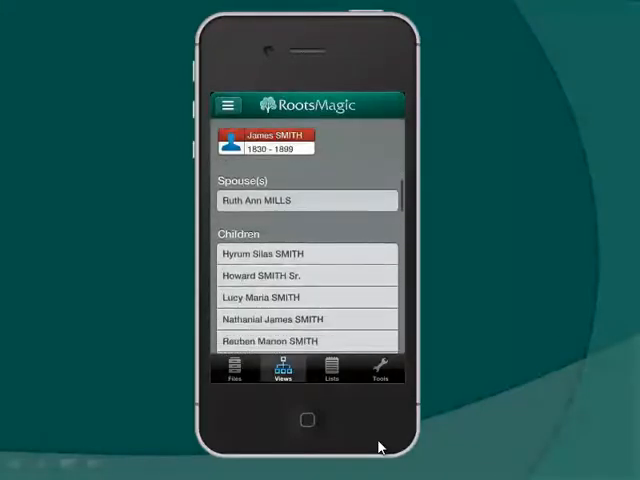
scroll("down", 3)
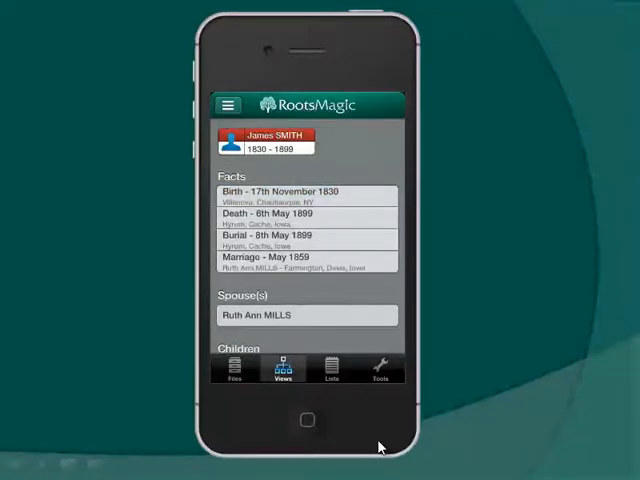
scroll("down", 3)
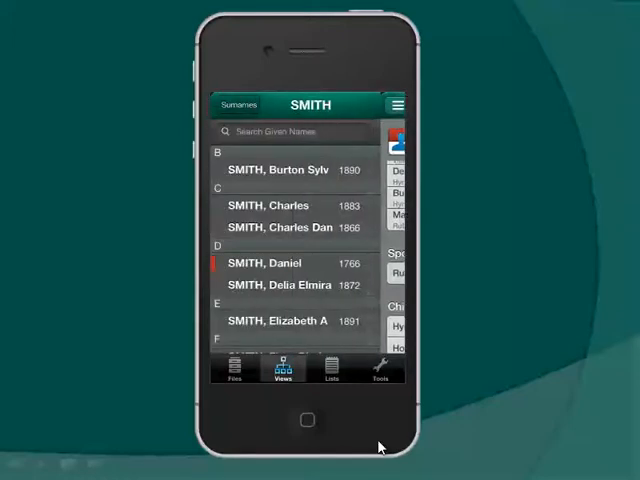
scroll("down", 3)
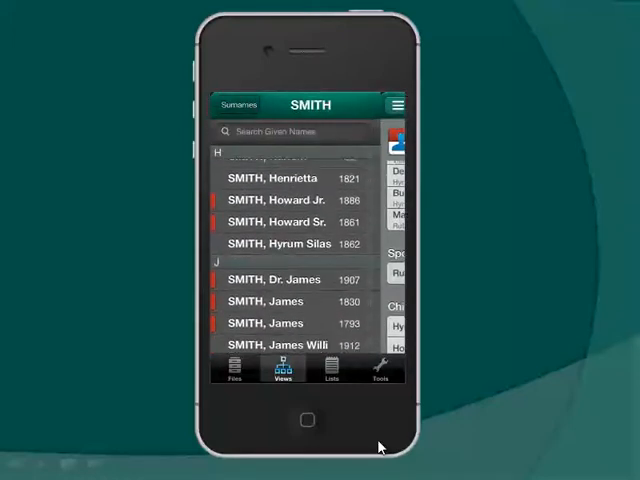
left_click(272, 280)
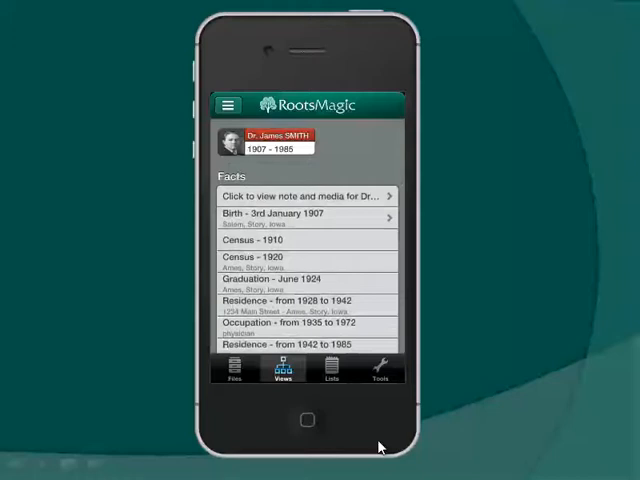
left_click(304, 216)
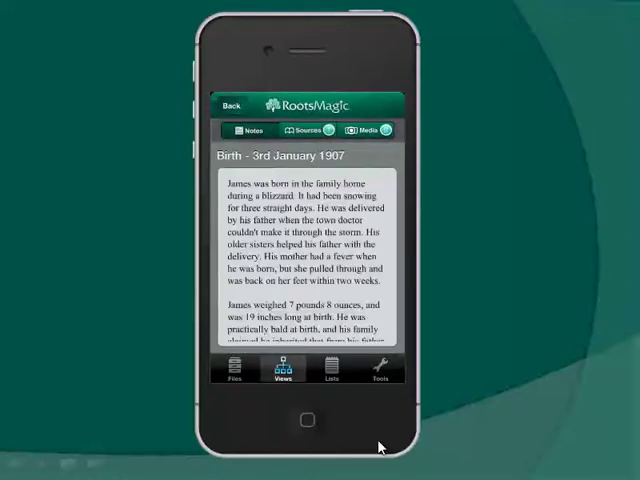
scroll("down", 3)
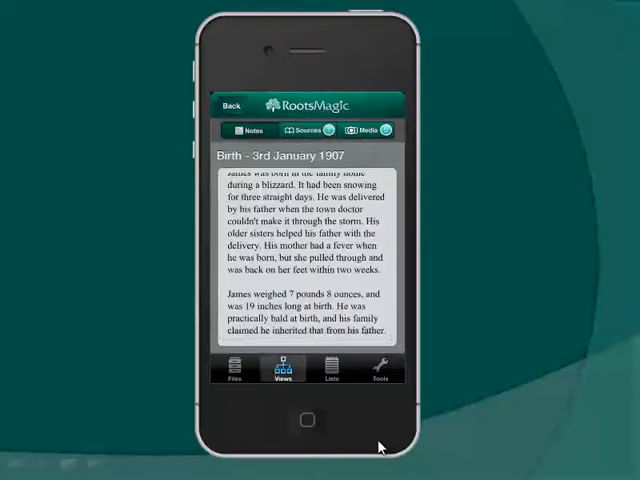
left_click(308, 130)
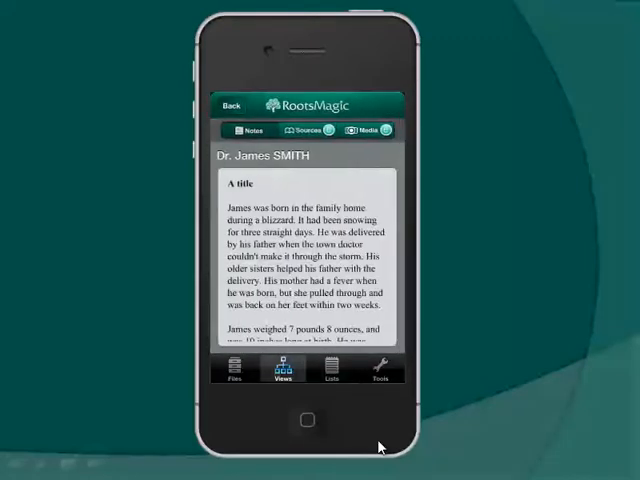
left_click(372, 130)
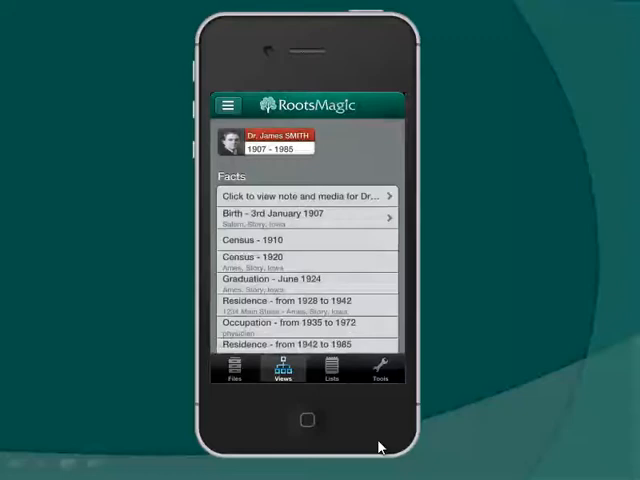
Show the Place list, then the Tools menu of calculators and calendar.
left_click(332, 372)
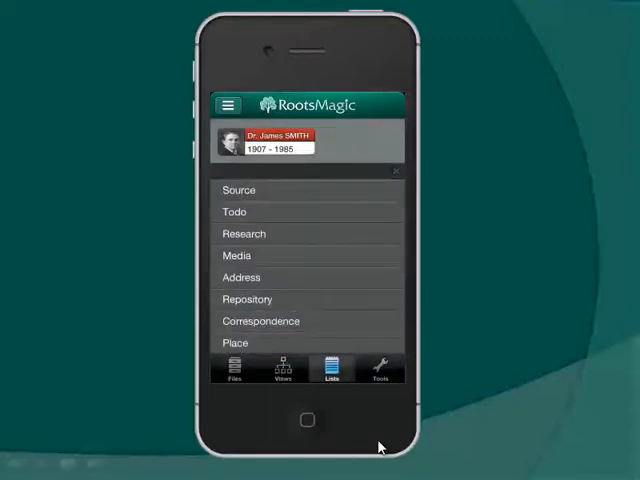
left_click(236, 342)
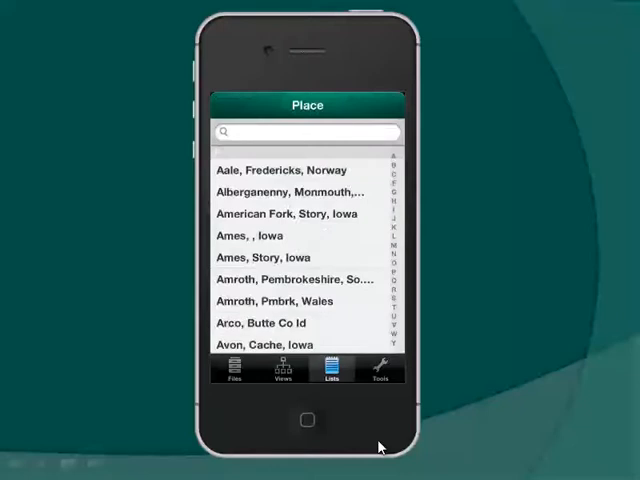
left_click(376, 374)
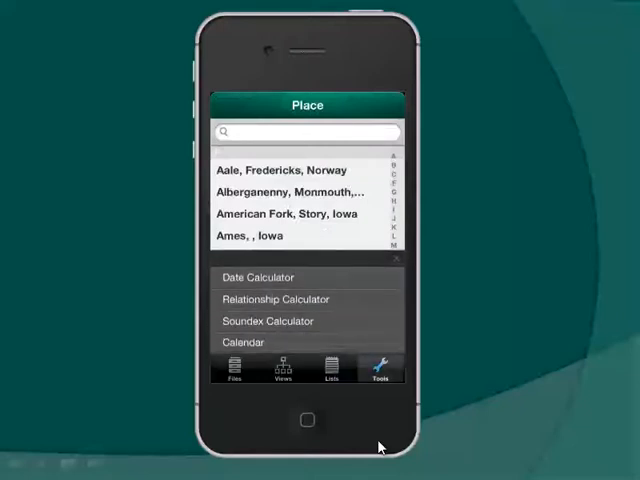